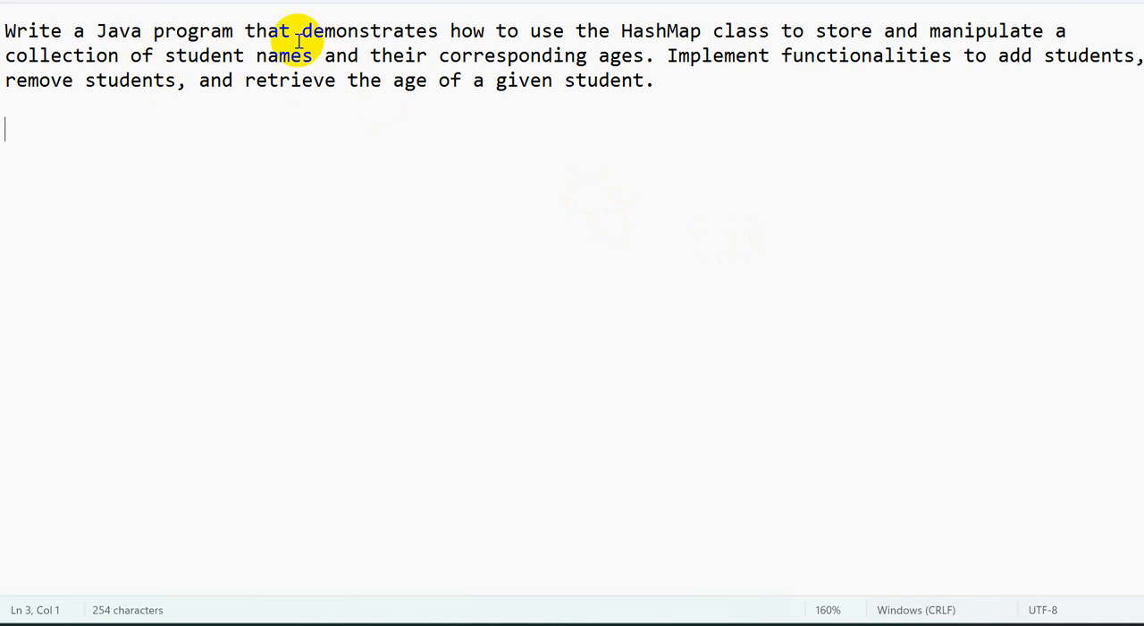
Break the task prompt so the intro, adding, removing and age-retrieval requirements each sit on their own line.
double_click(466, 31)
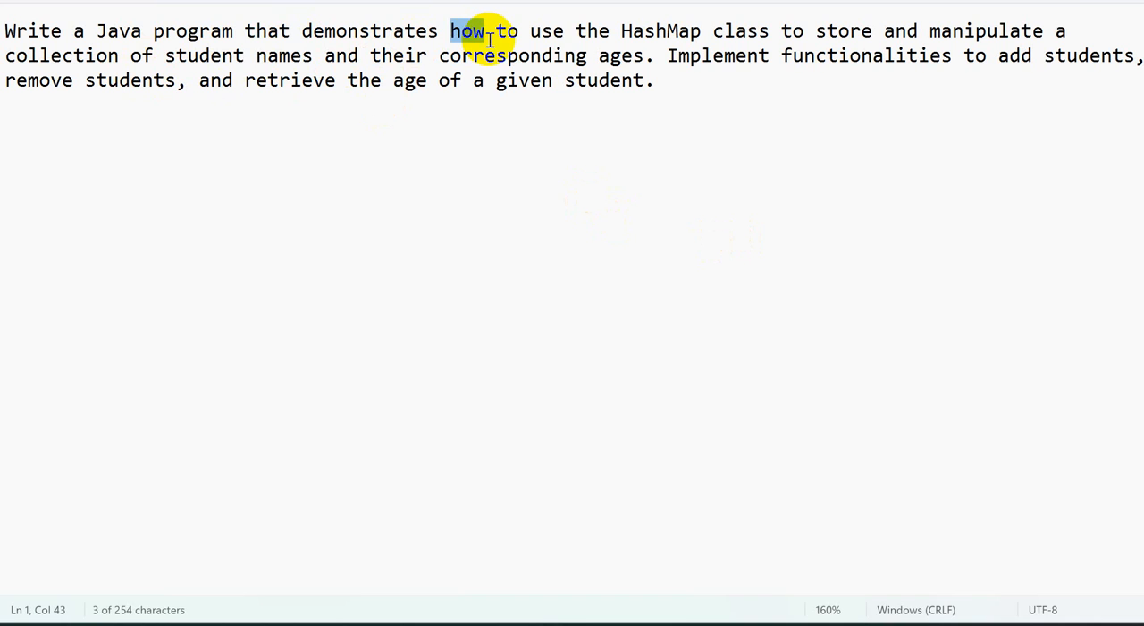
mouse_move(778, 36)
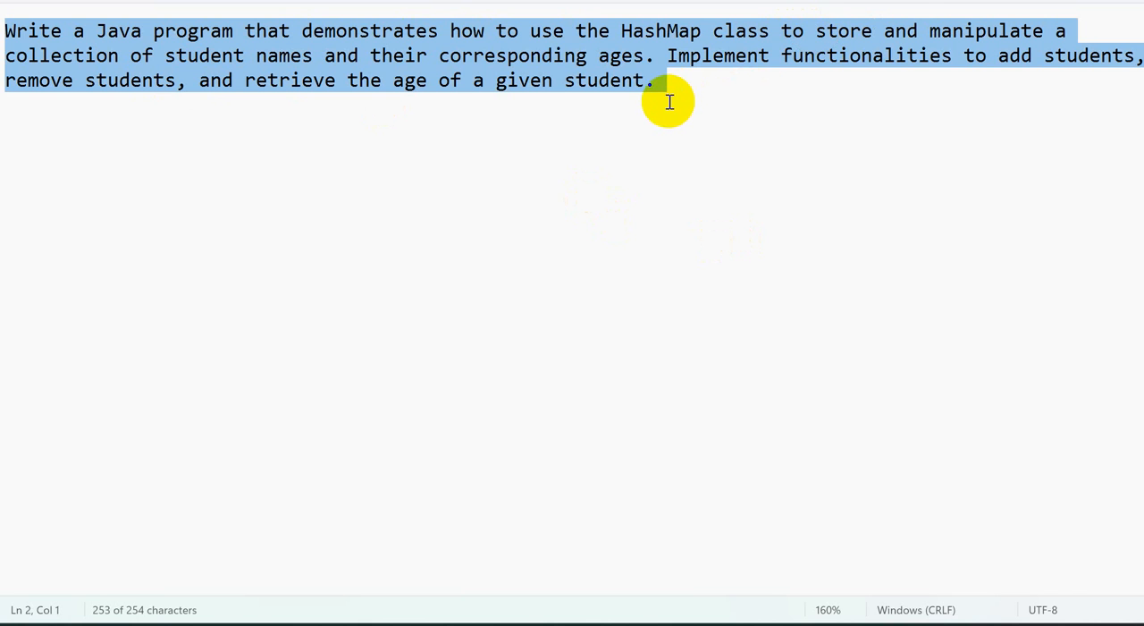
left_click(660, 55)
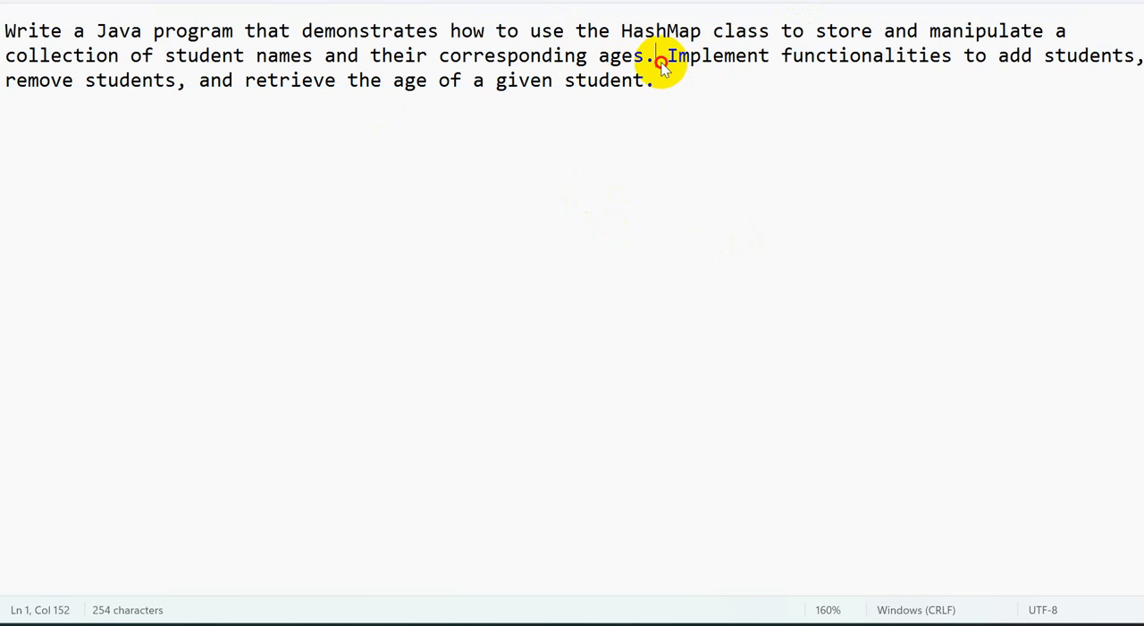
key("Enter")
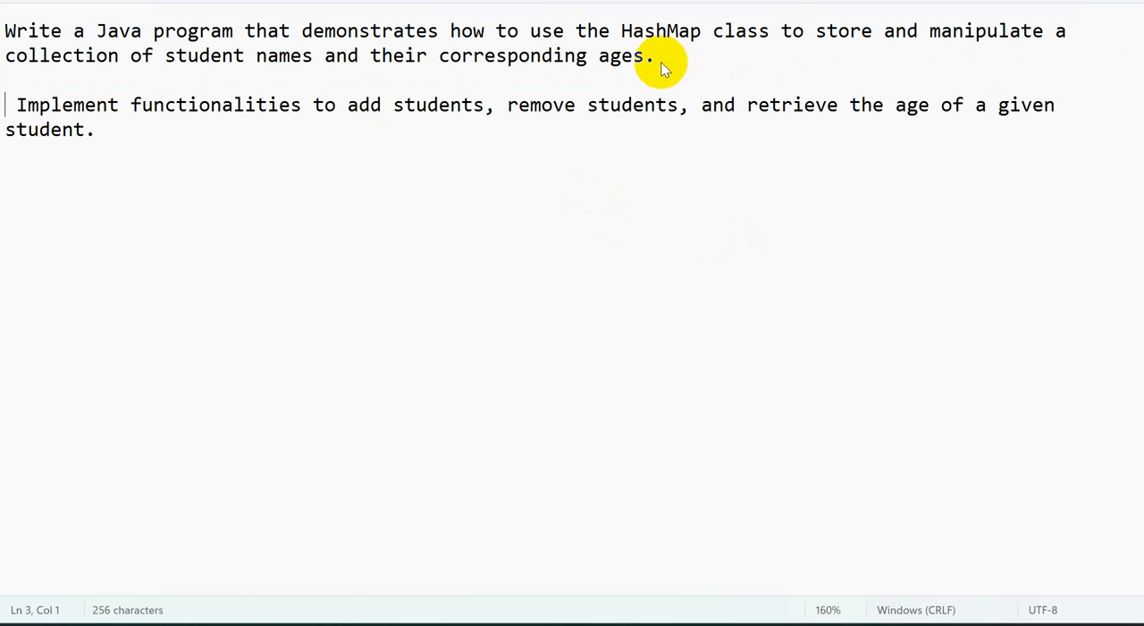
key("Enter")
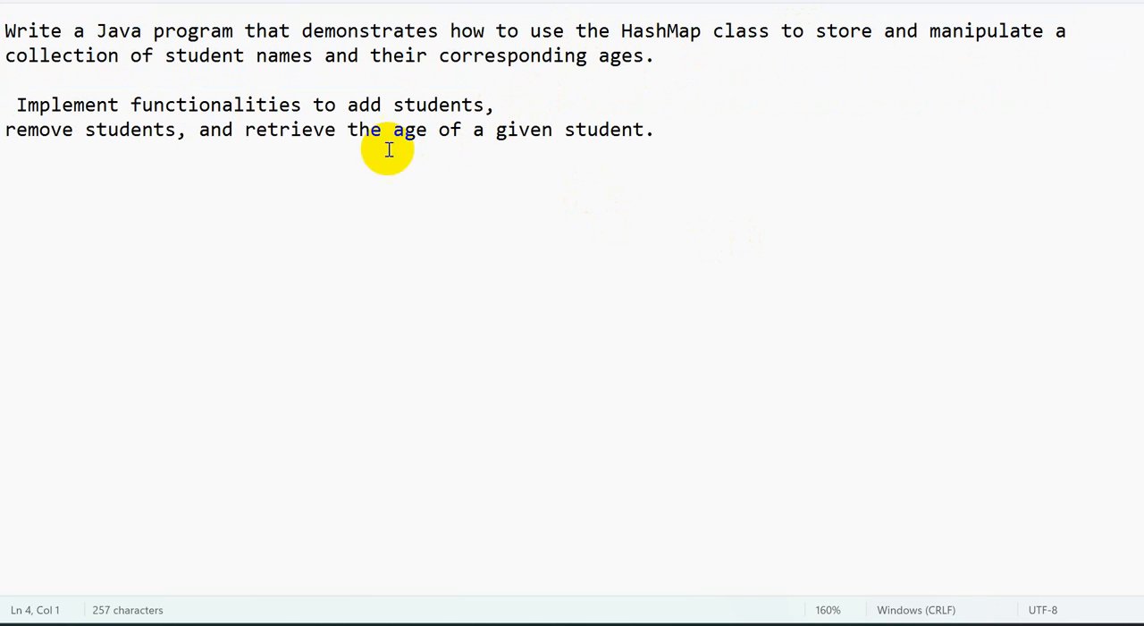
key("Enter")
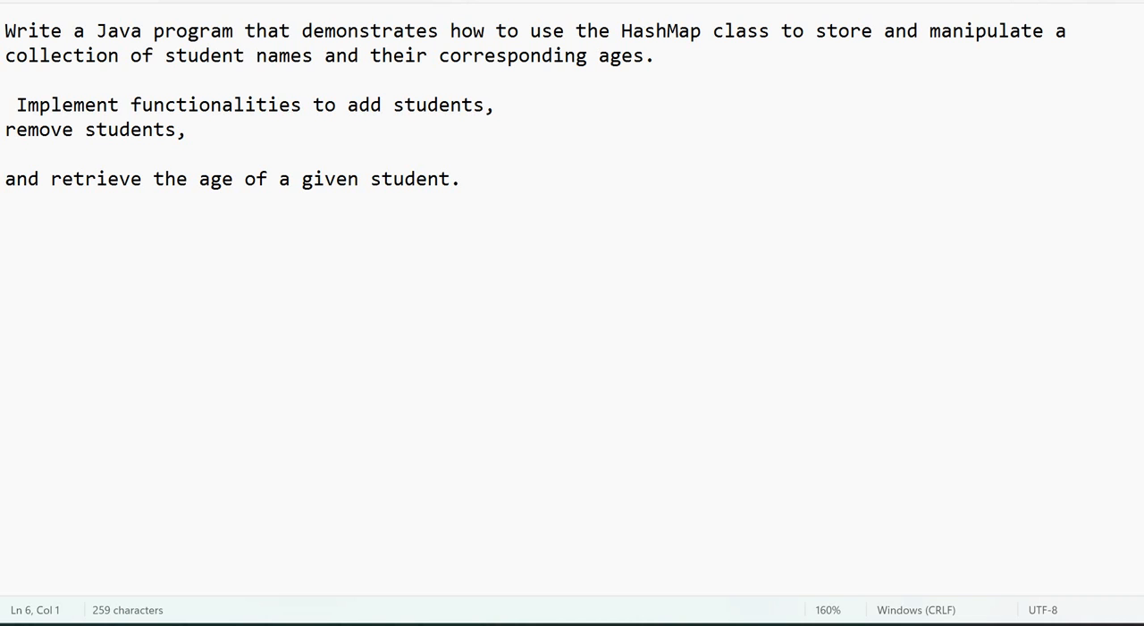
Inside main, declare HashMap<String,Integer> hm = new HashMap<>() with its import.
left_click(401, 11)
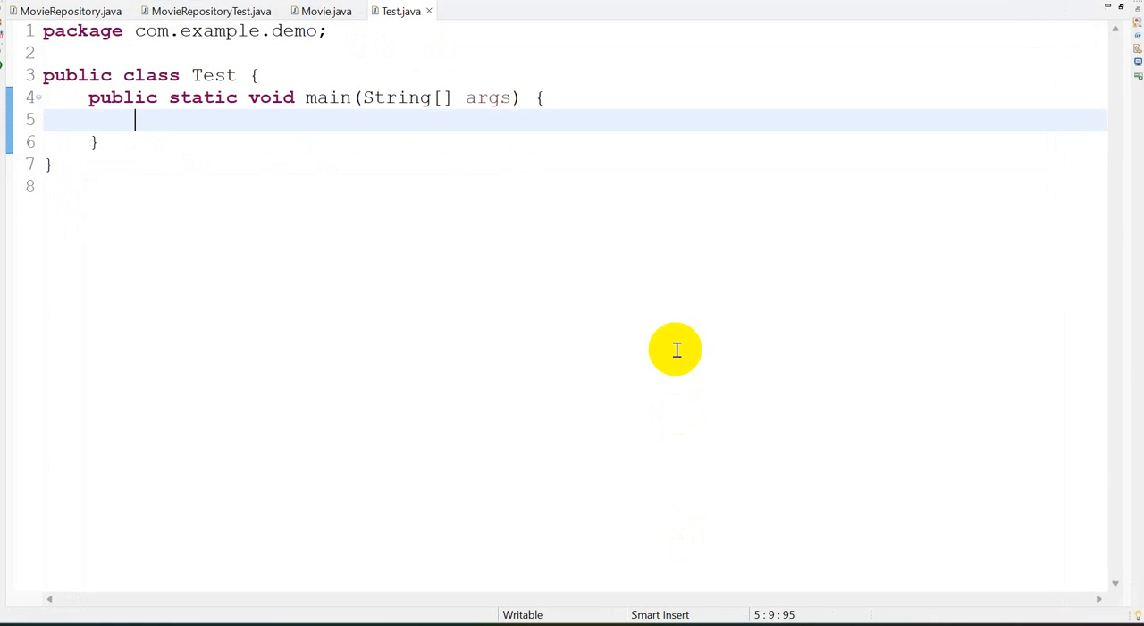
type("Hash")
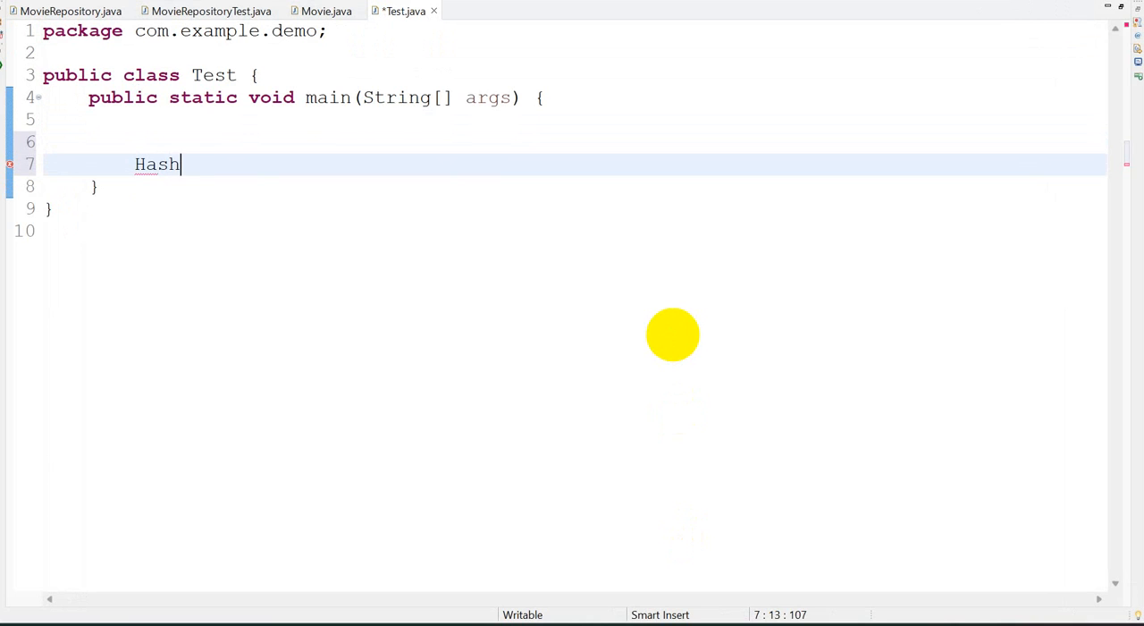
type("Map<>")
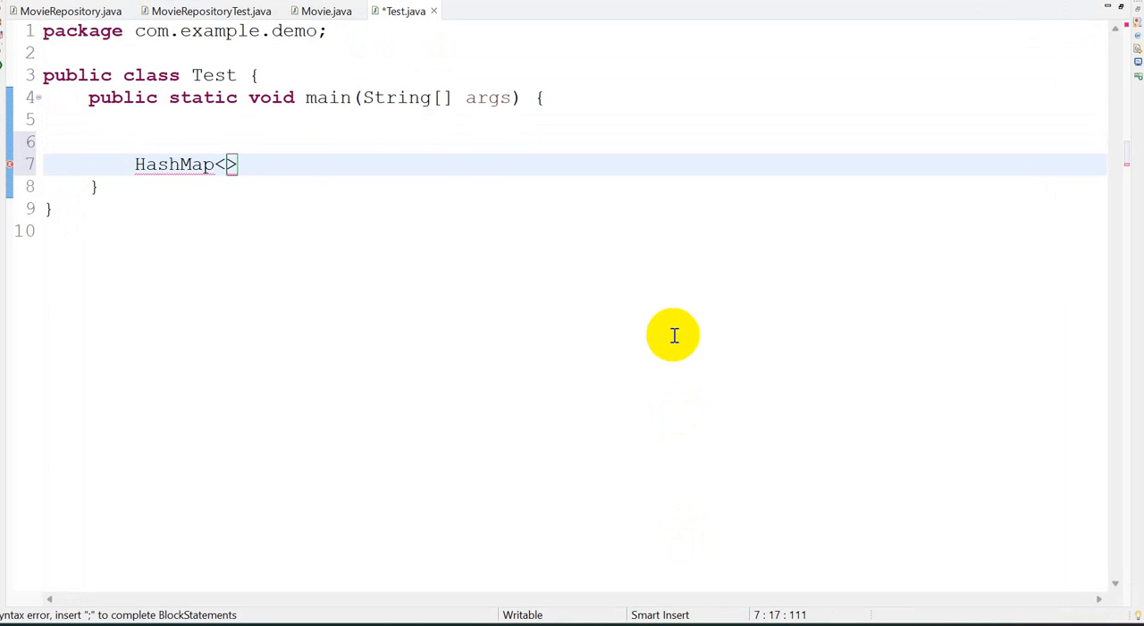
type("String,")
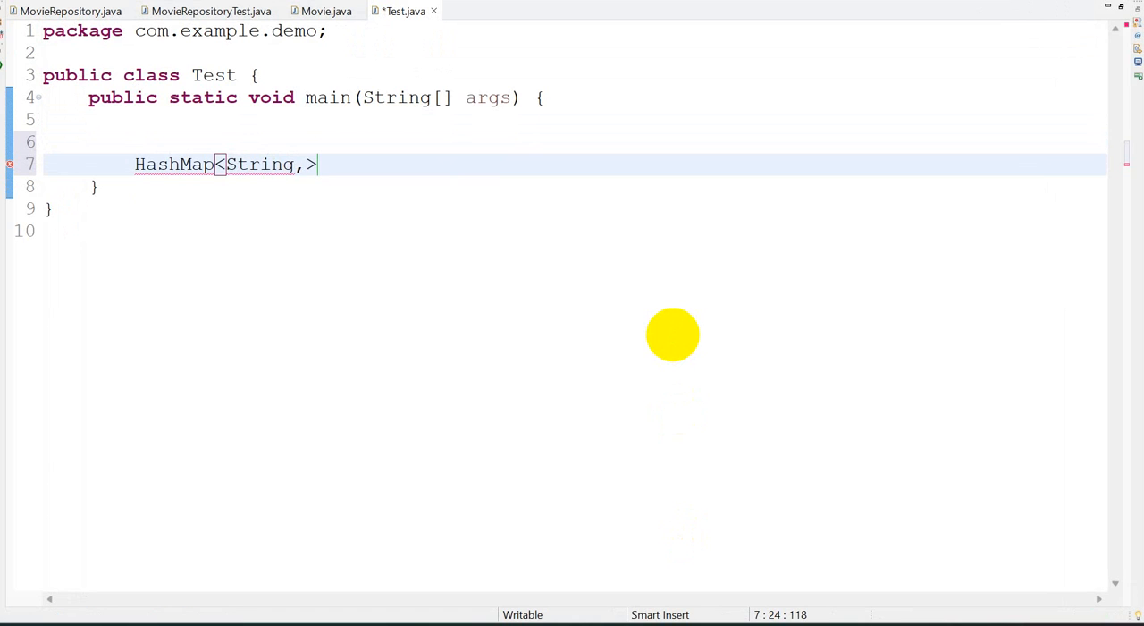
type("Integ")
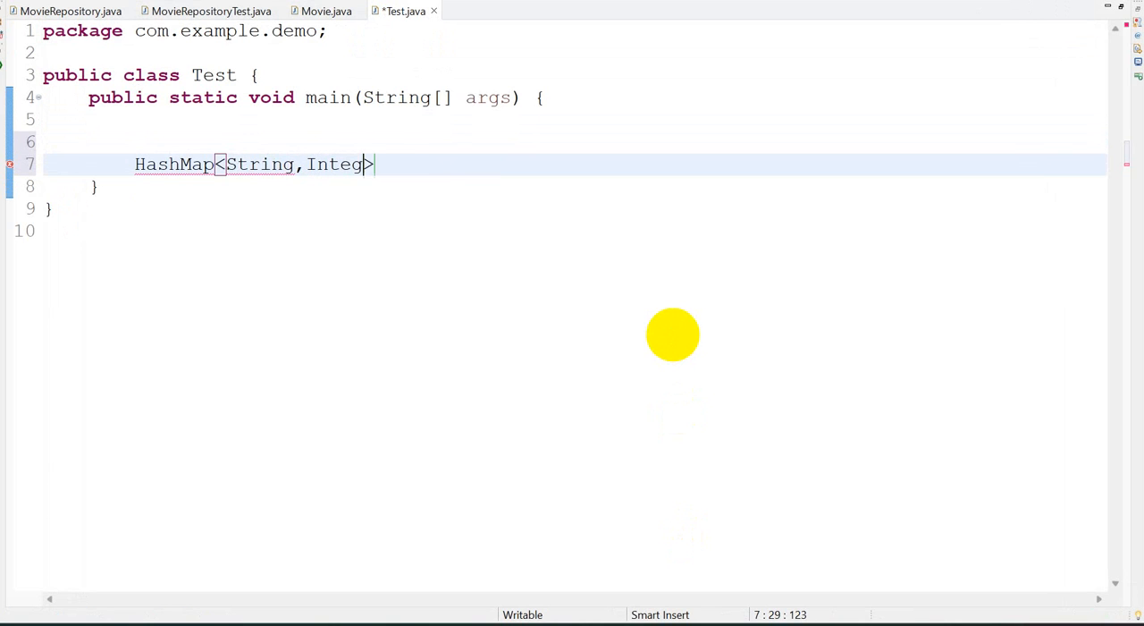
type("er")
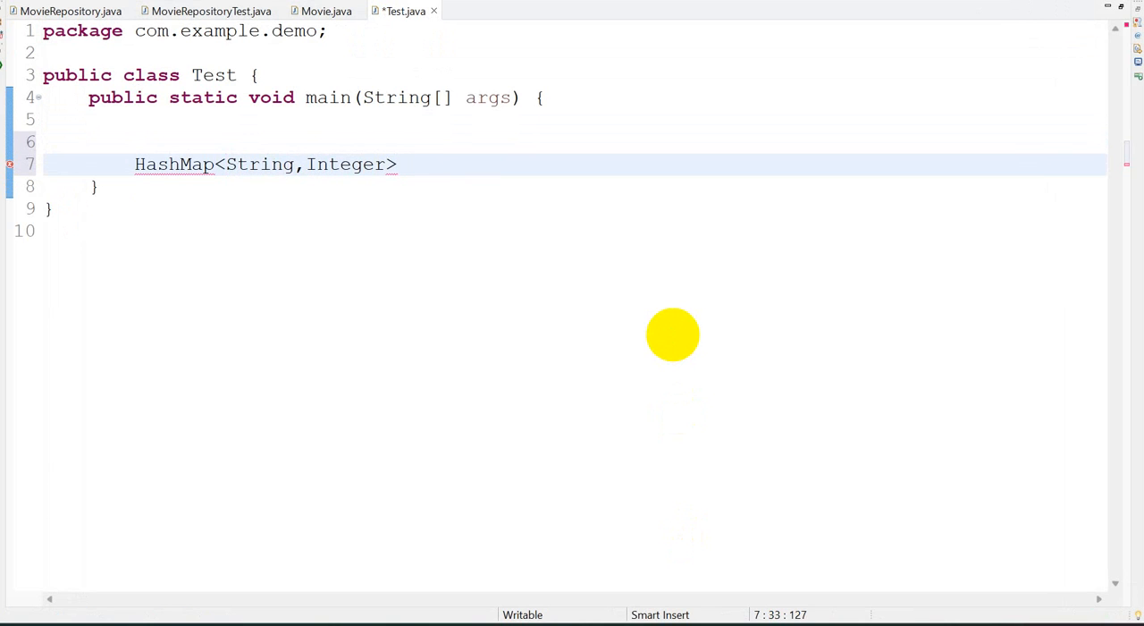
type("hm = new HashMap<>();")
type("hm.put(, null")
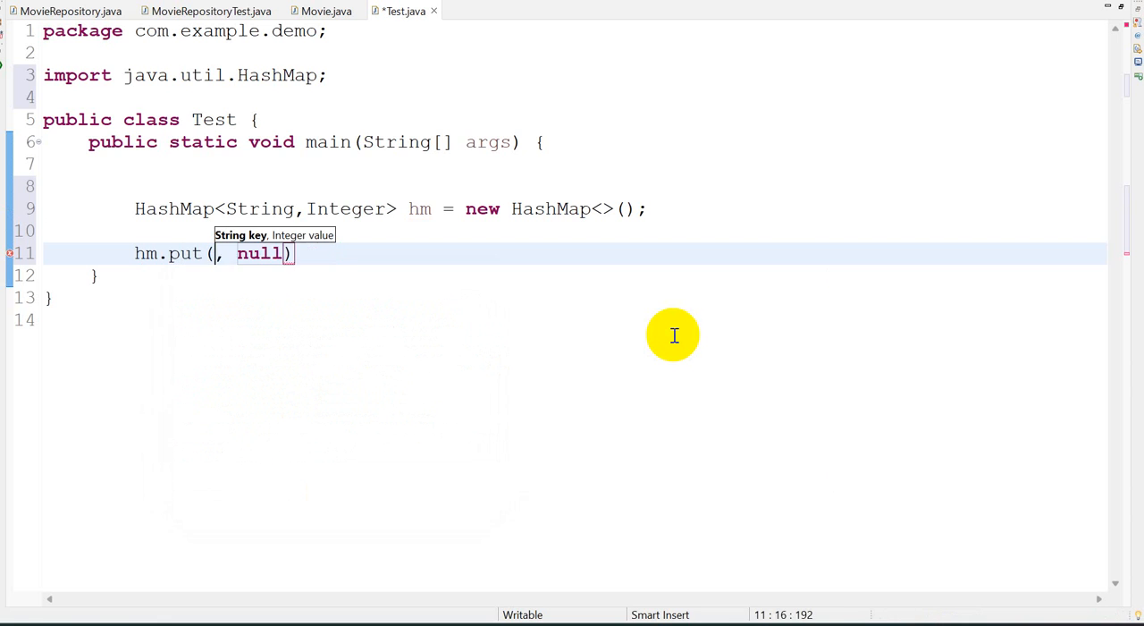
Under an //add student comment, put sam with age 12 and jhon with age 13 into hm.
type("\"sam\"")
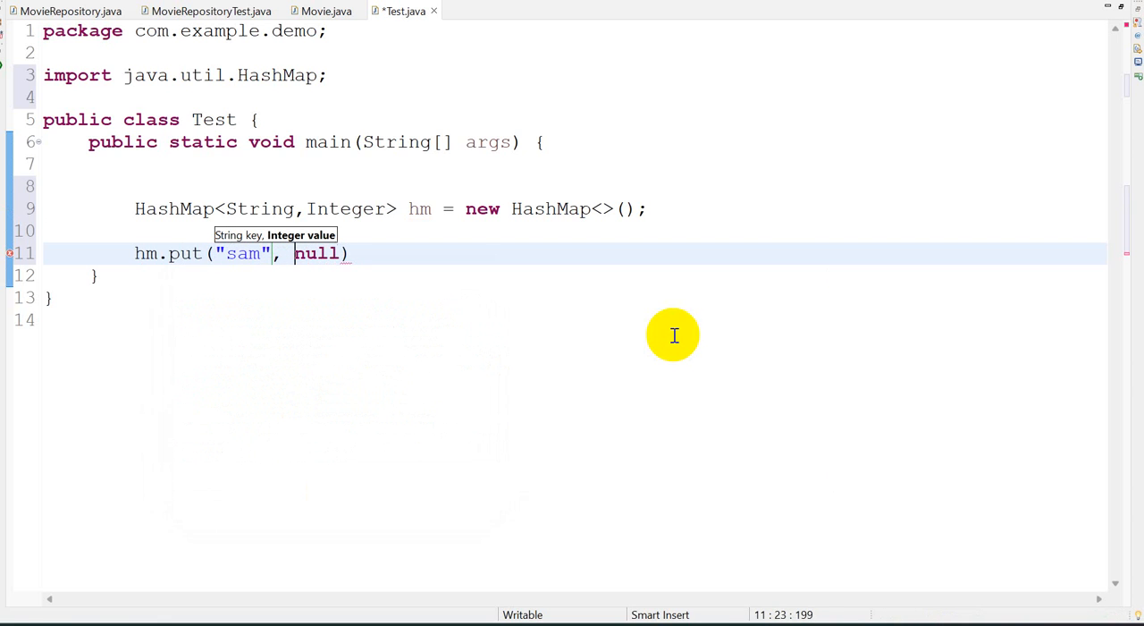
type("12")
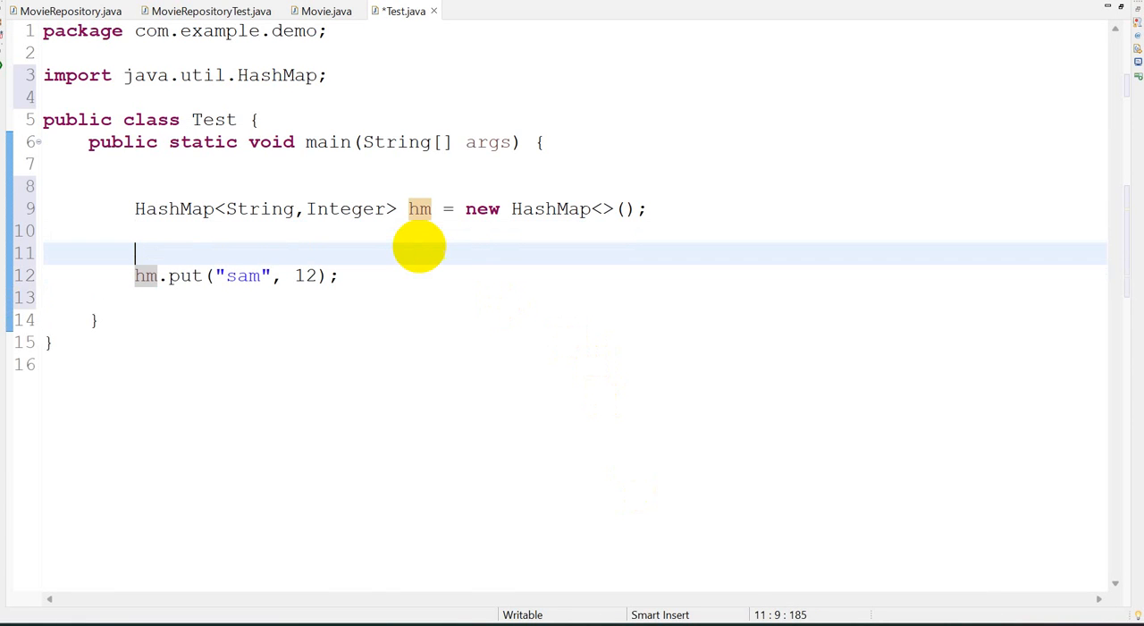
type("//add stud")
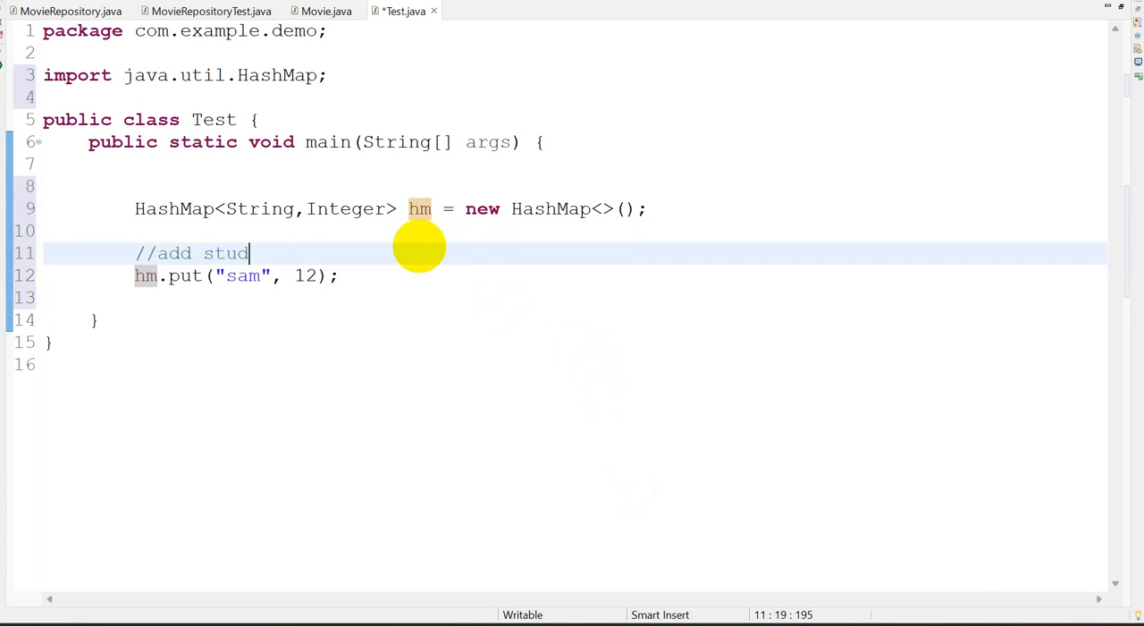
type("ent")
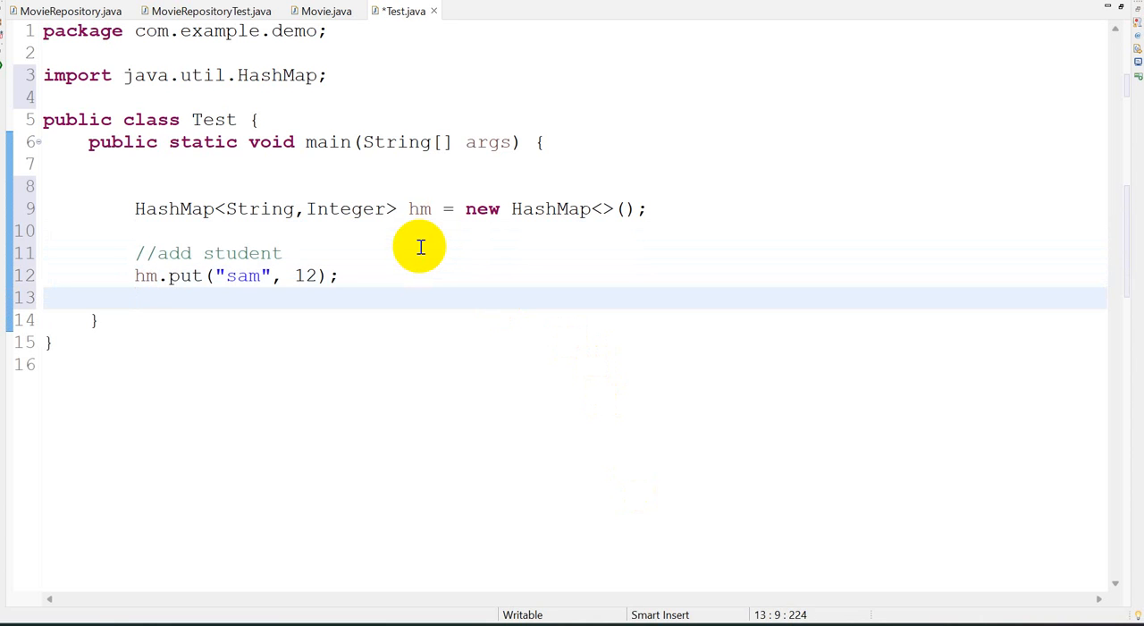
type("hm.put")
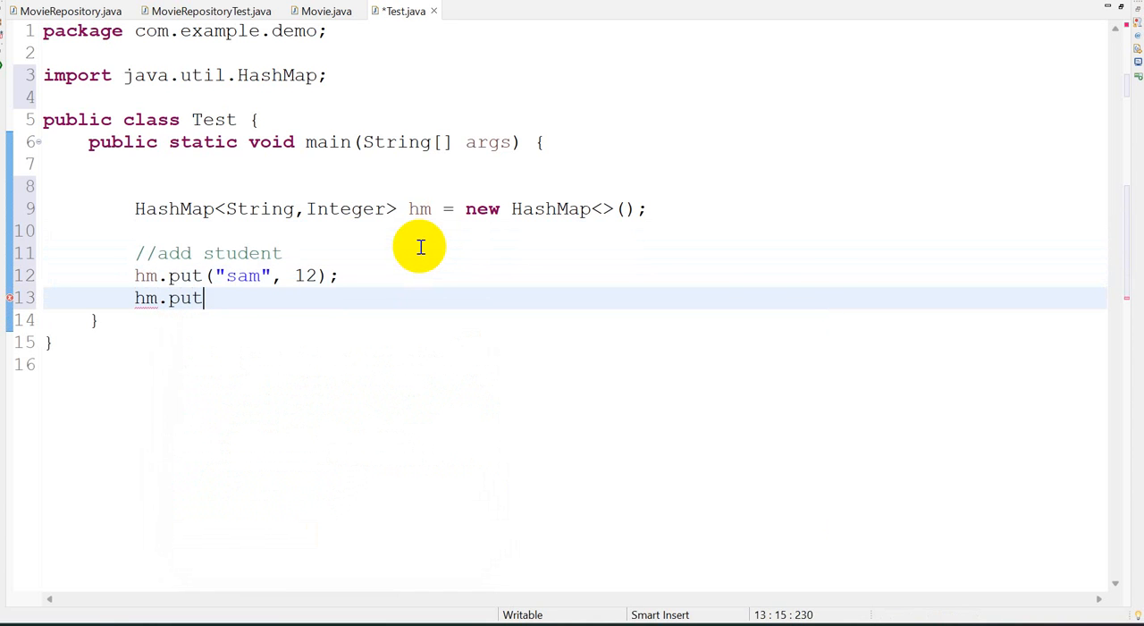
type("(\"j\", null)")
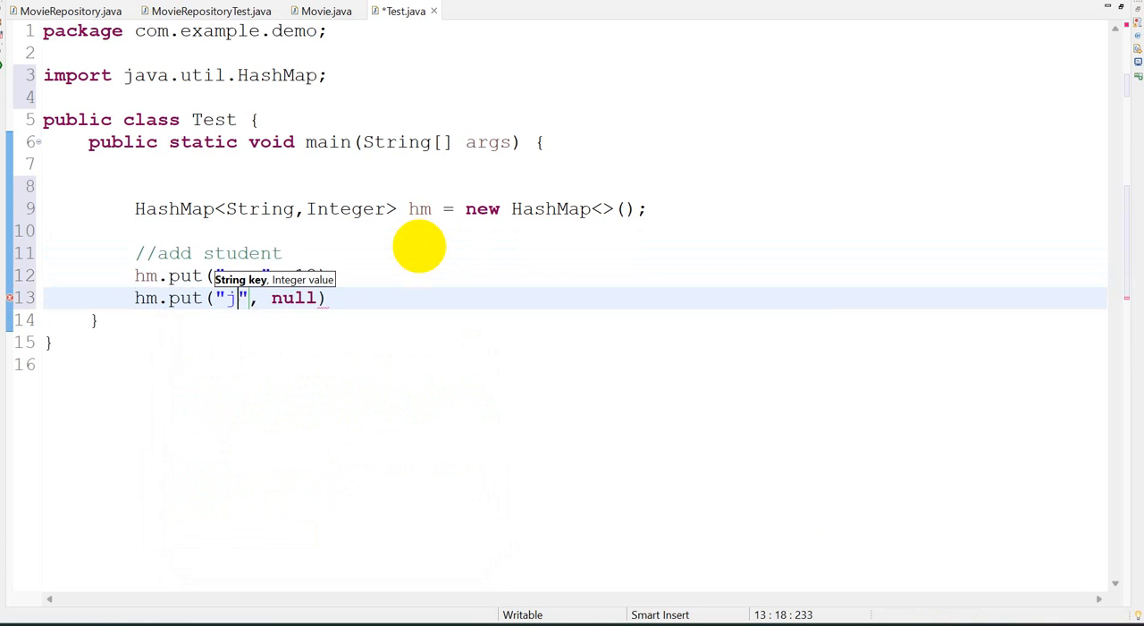
type("hon")
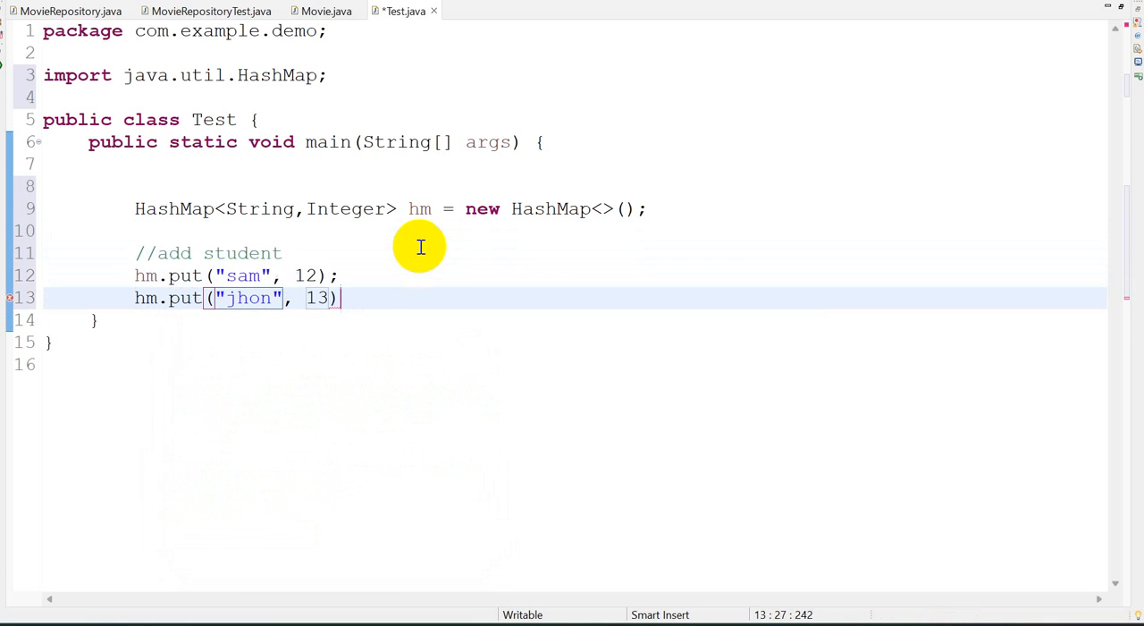
Add a System.out.println(hm) line via sysout to print the map.
type("sysout")
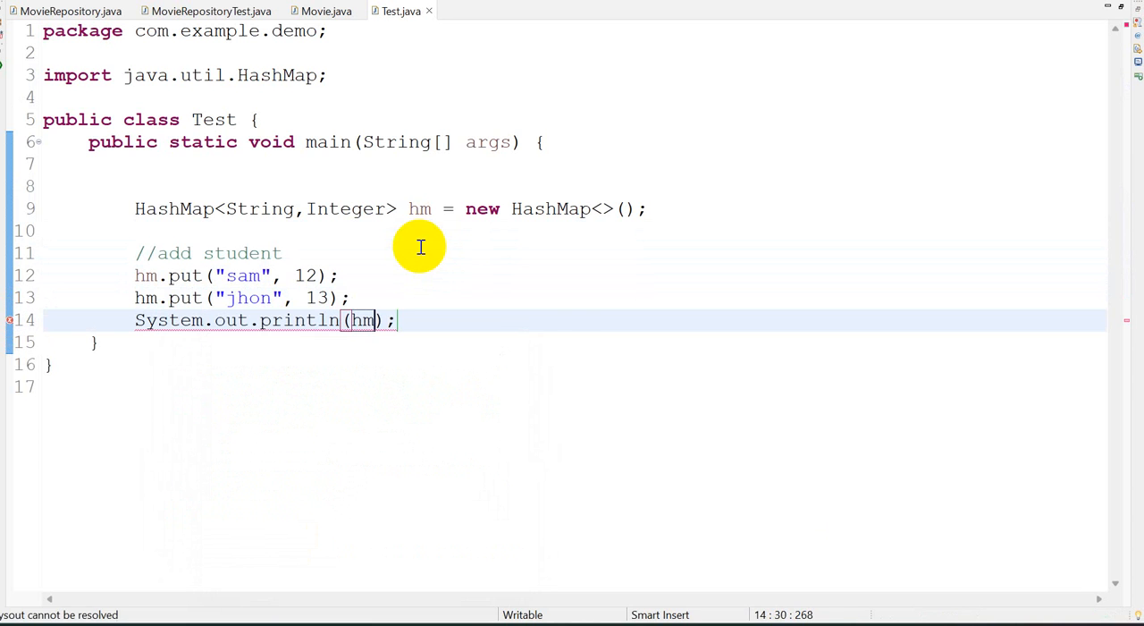
Run Test as a Java application to see {jhon=13, sam=12}, then change the println to hm.keySet().
right_click(421, 247)
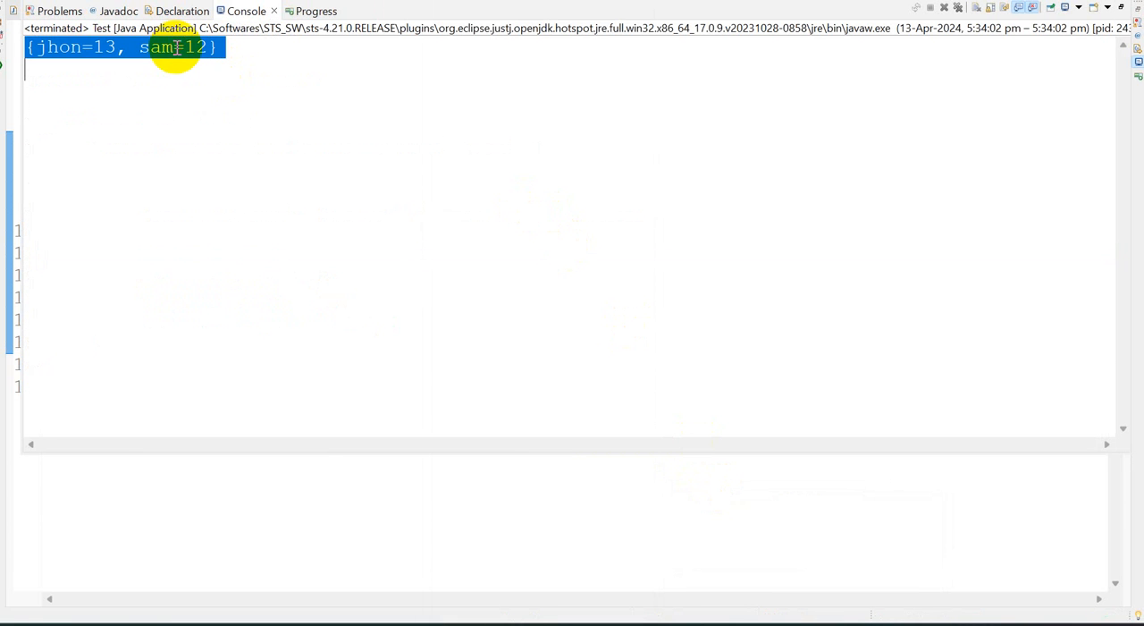
left_click(400, 11)
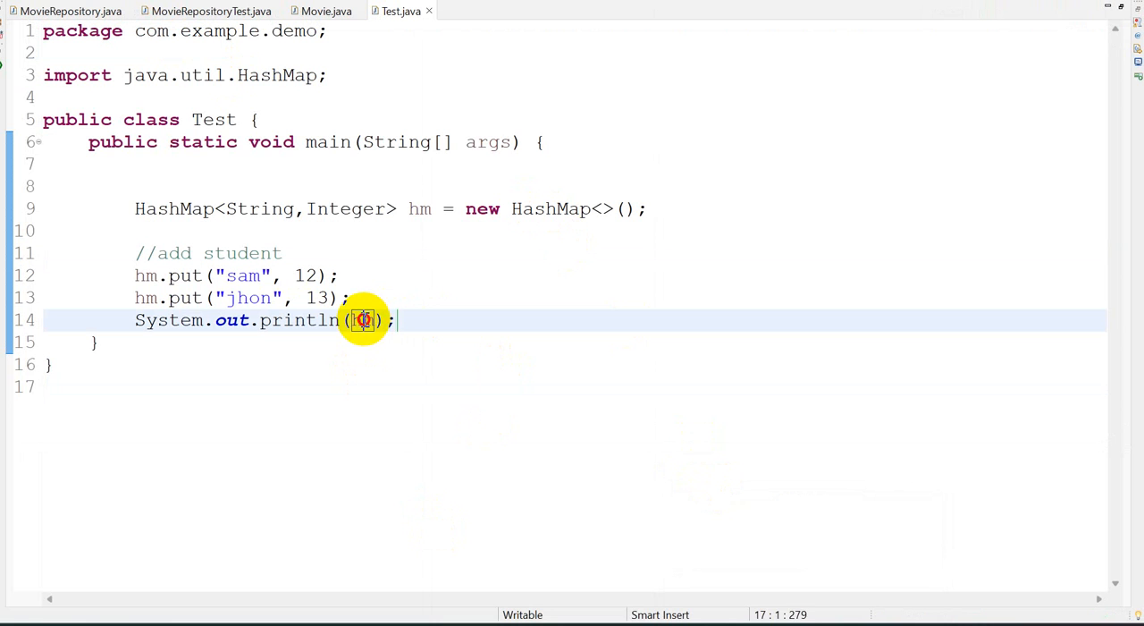
type("hm")
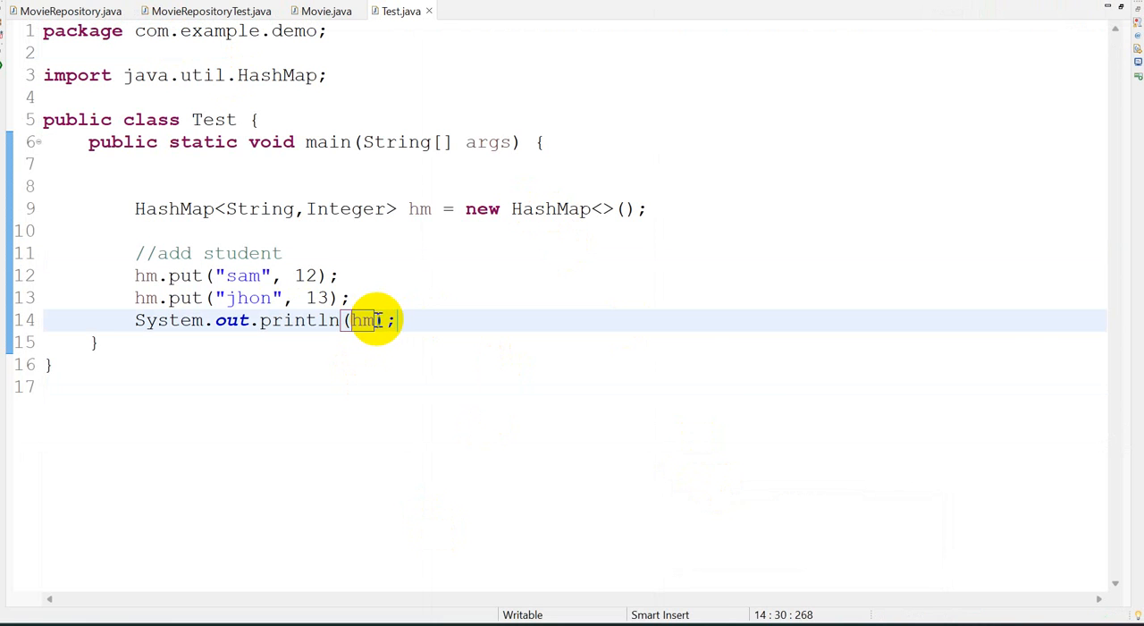
type(".keySet(")
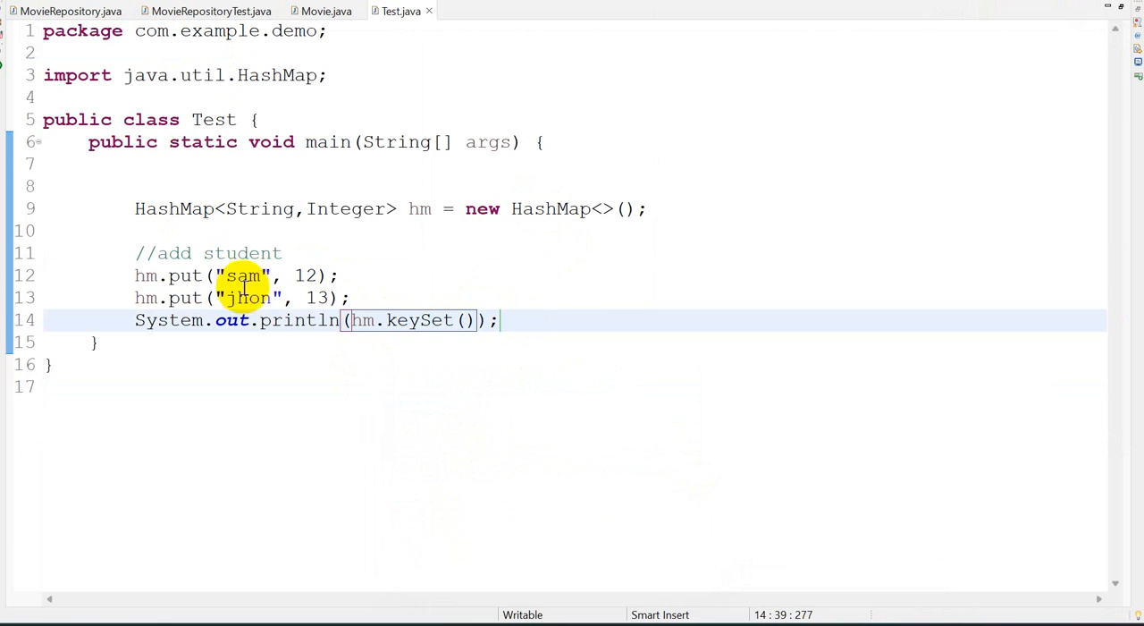
double_click(304, 275)
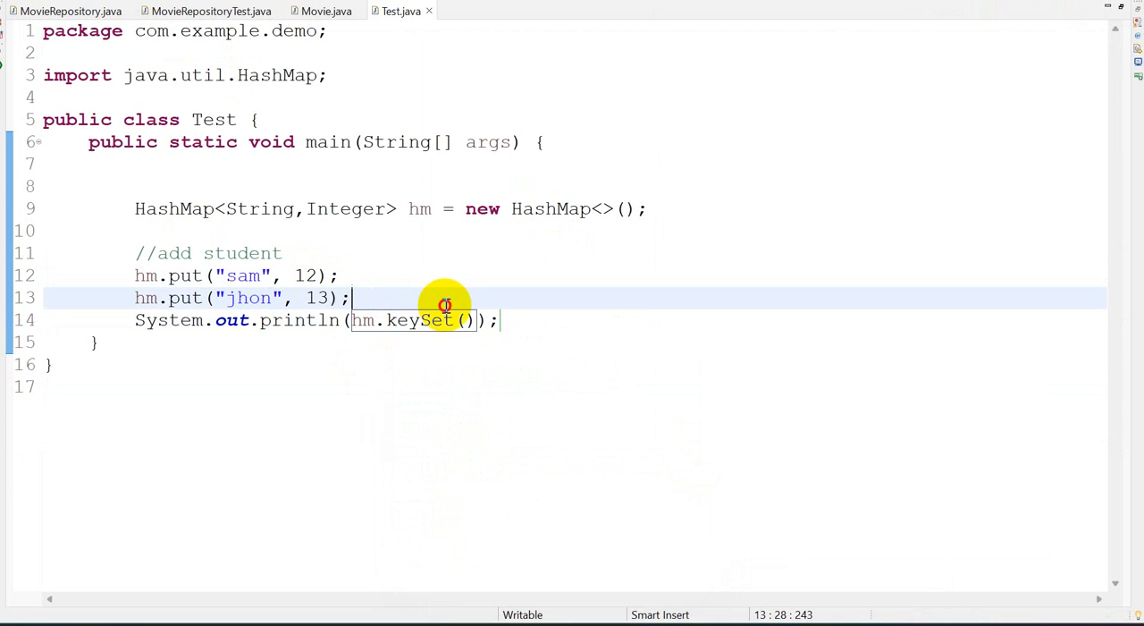
Run the program again as a Java application to print only the student names.
right_click(444, 304)
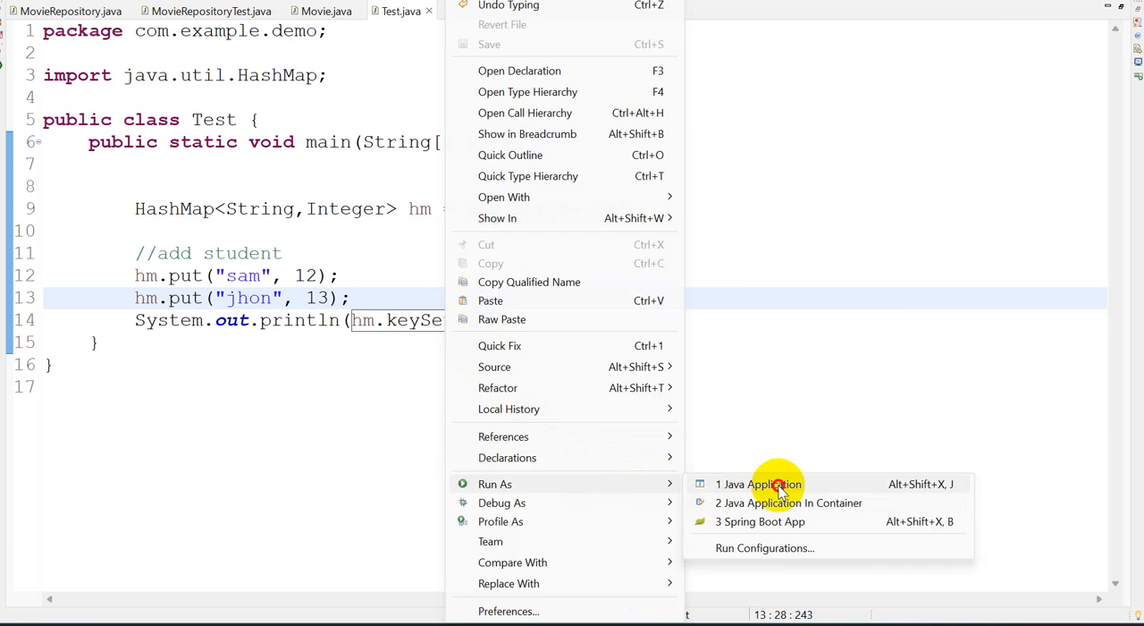
left_click(758, 484)
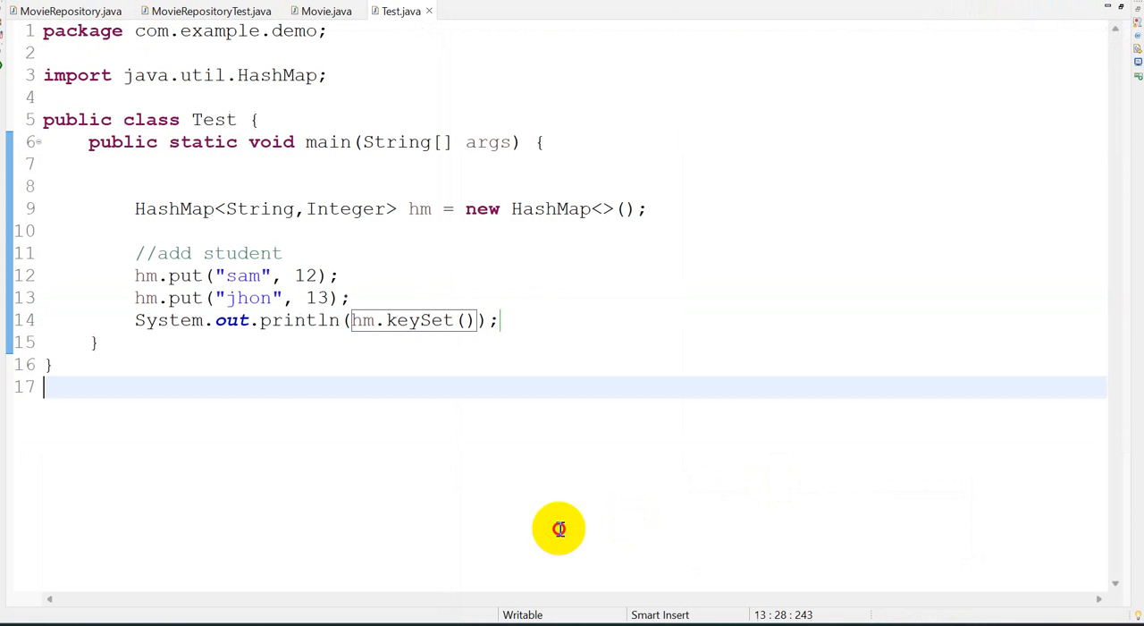
Add a println of hm.values(), run to show [jhon, sam] and [13, 12], and start a third put.
type("syso")
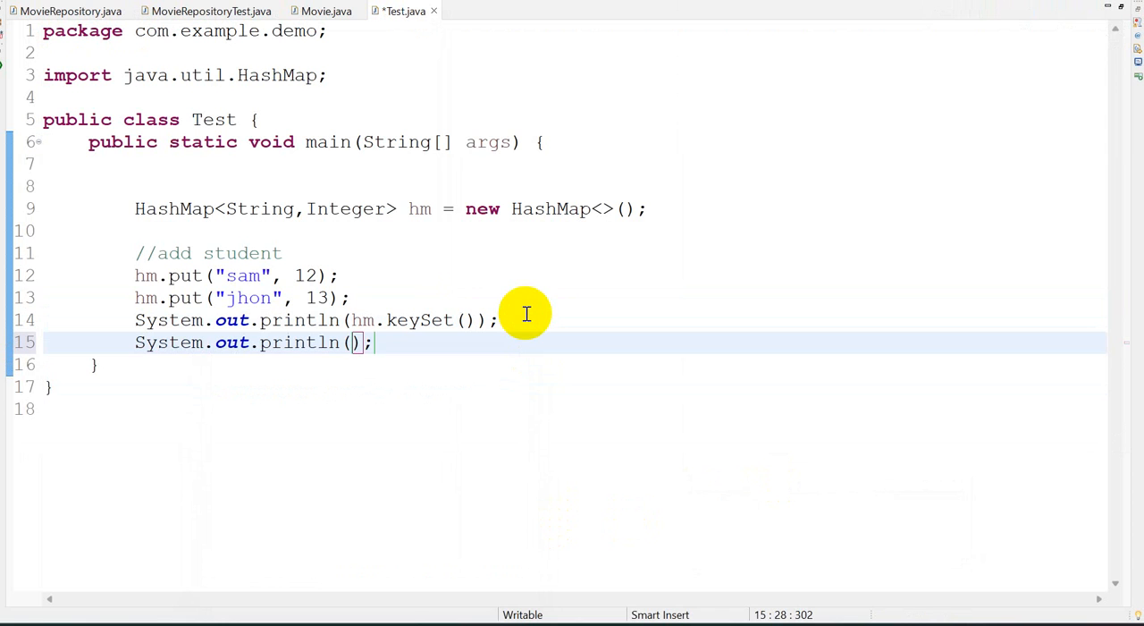
type("hm.values(")
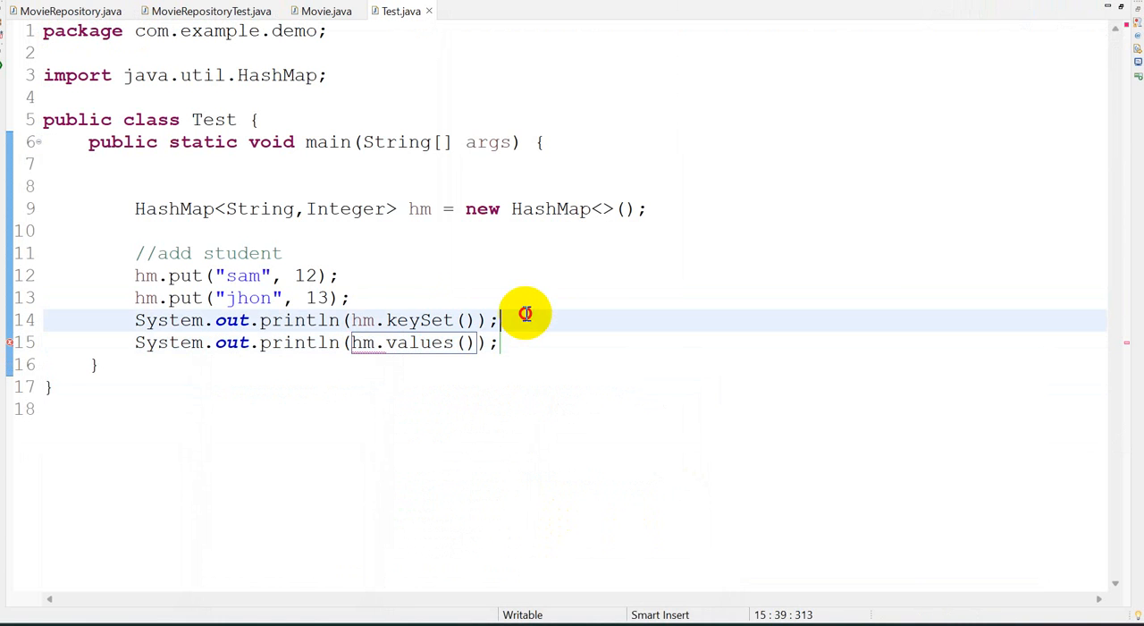
right_click(525, 314)
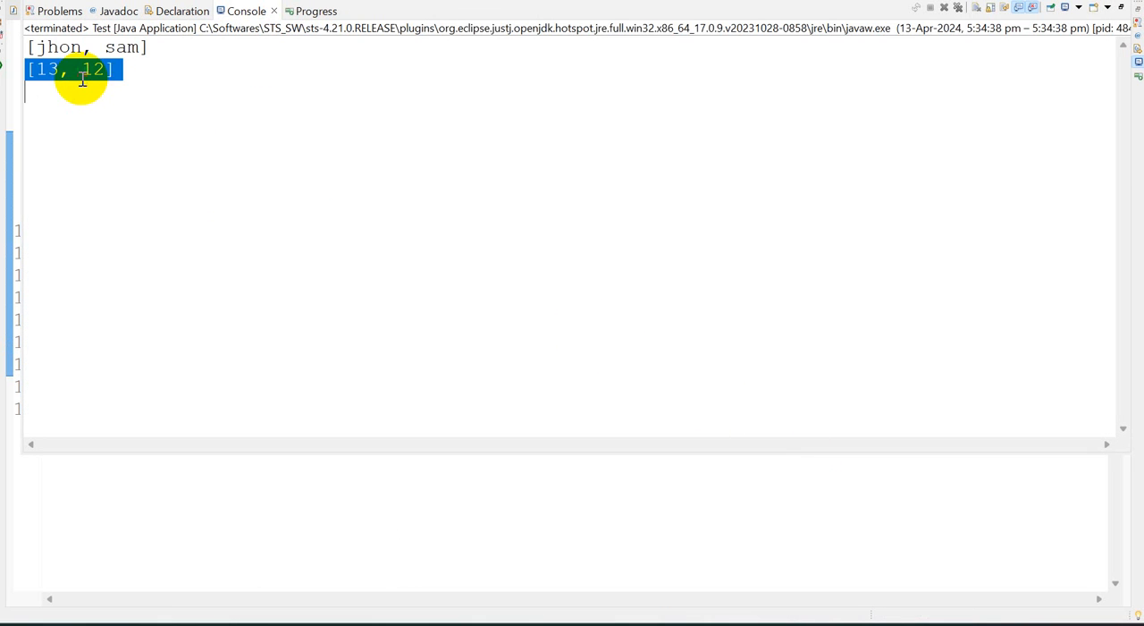
left_click(399, 10)
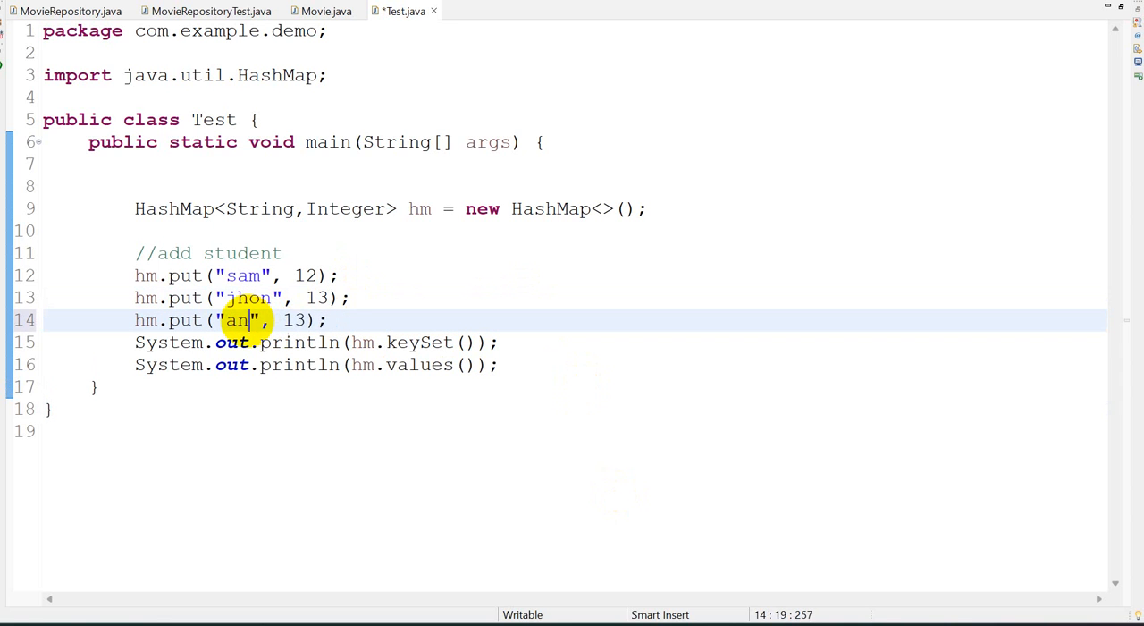
Finish hm.put("angela", 12) and label the two printlns with //print names and //print ages comments.
type("gela")
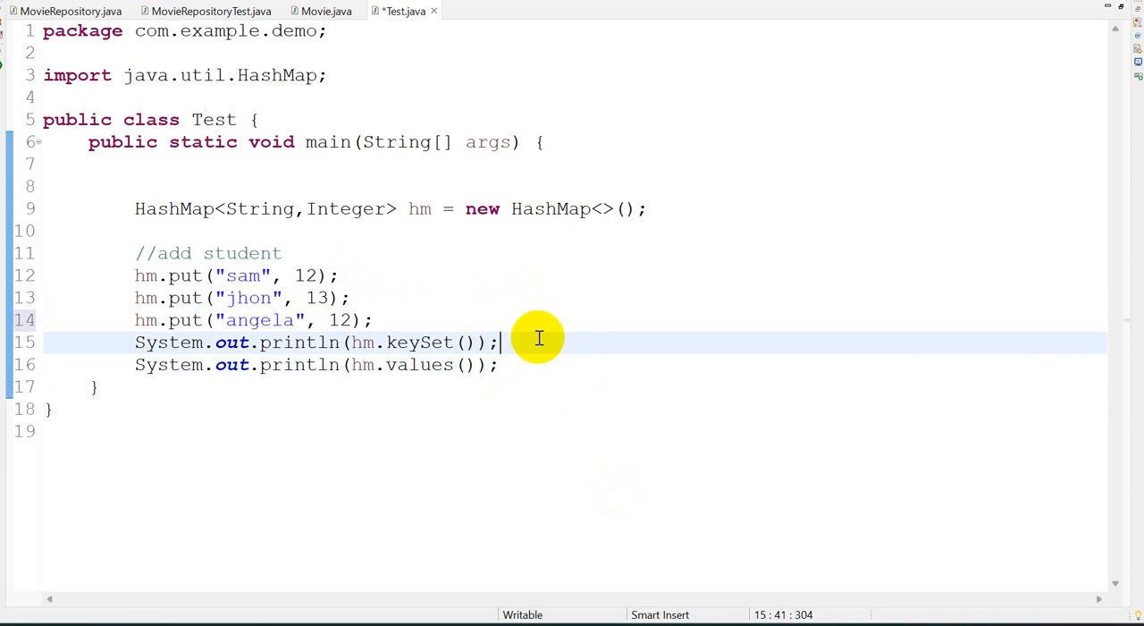
type(".args.pe")
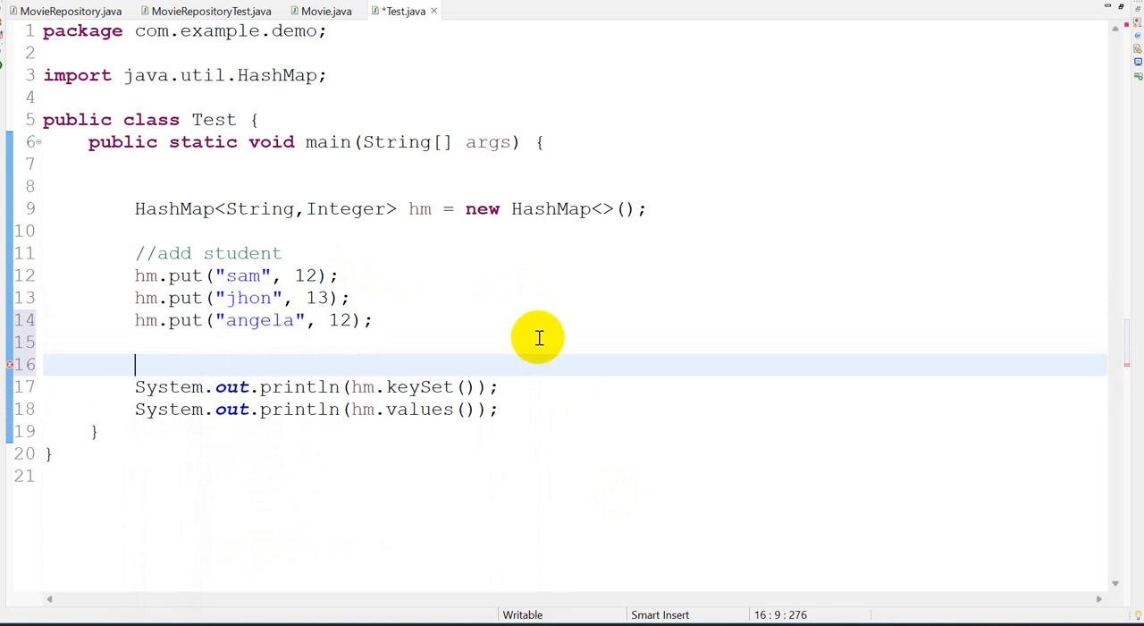
type("//print n")
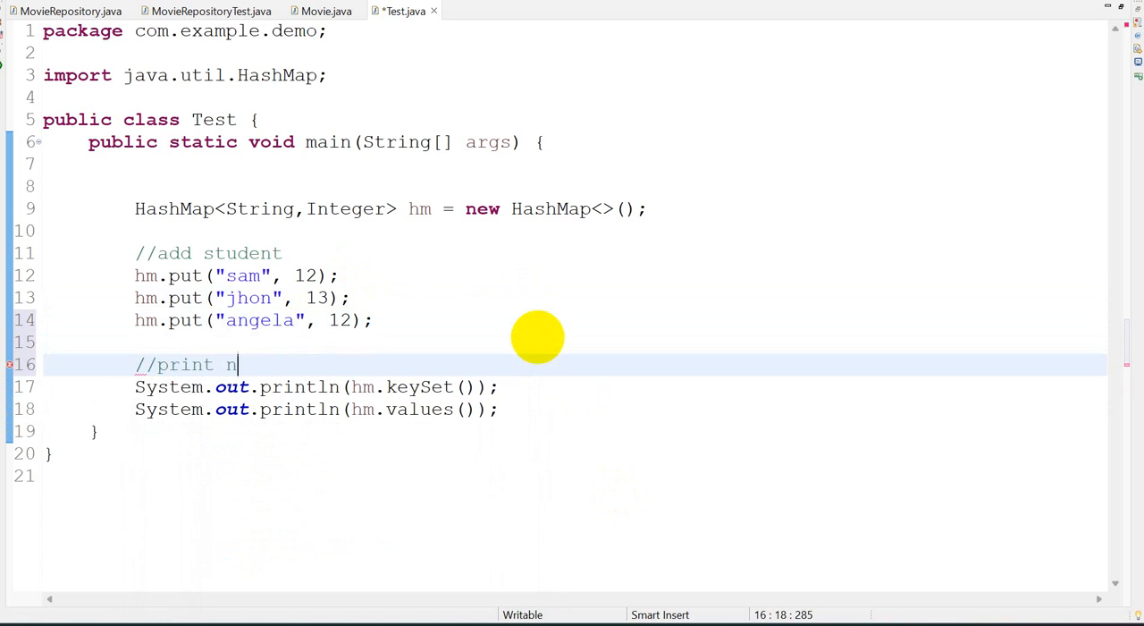
type("ames")
type("//print ag")
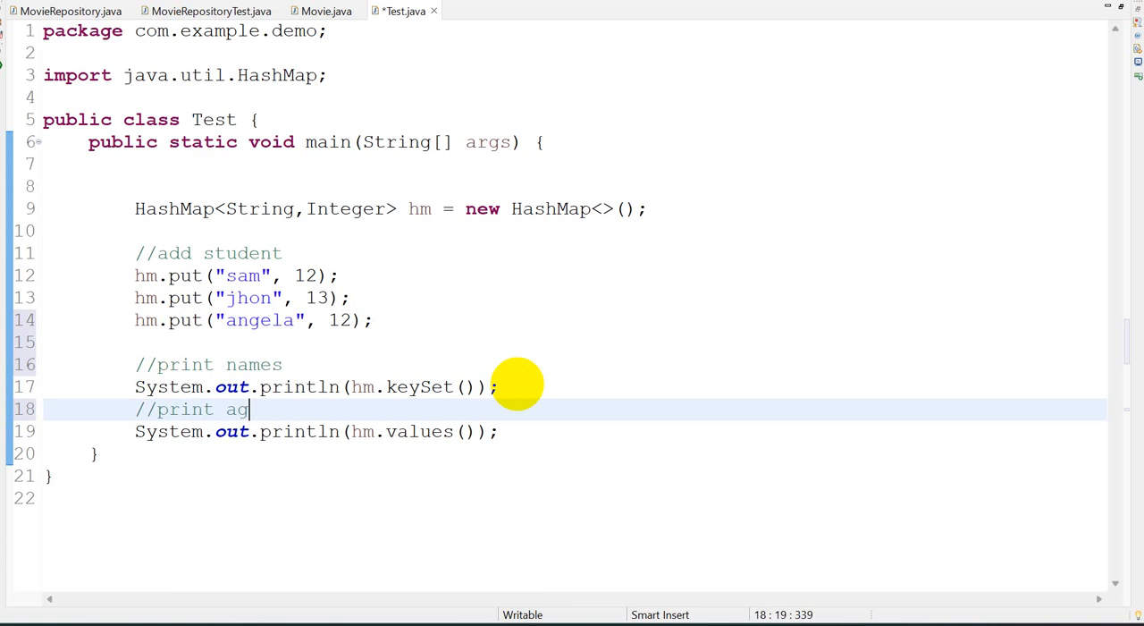
type("es")
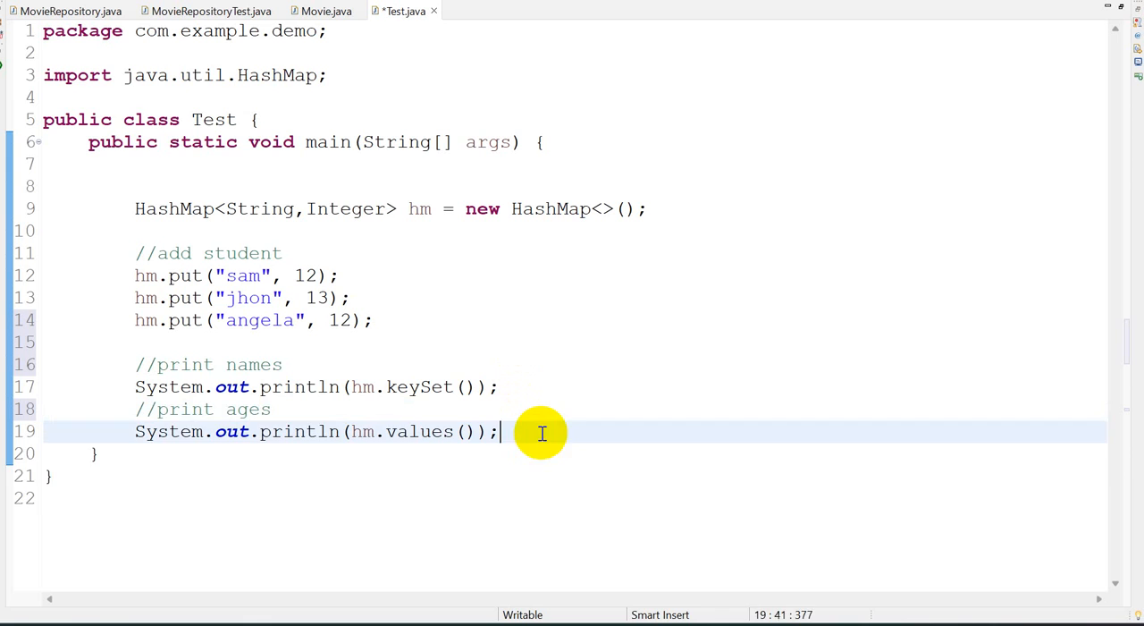
type("//remo")
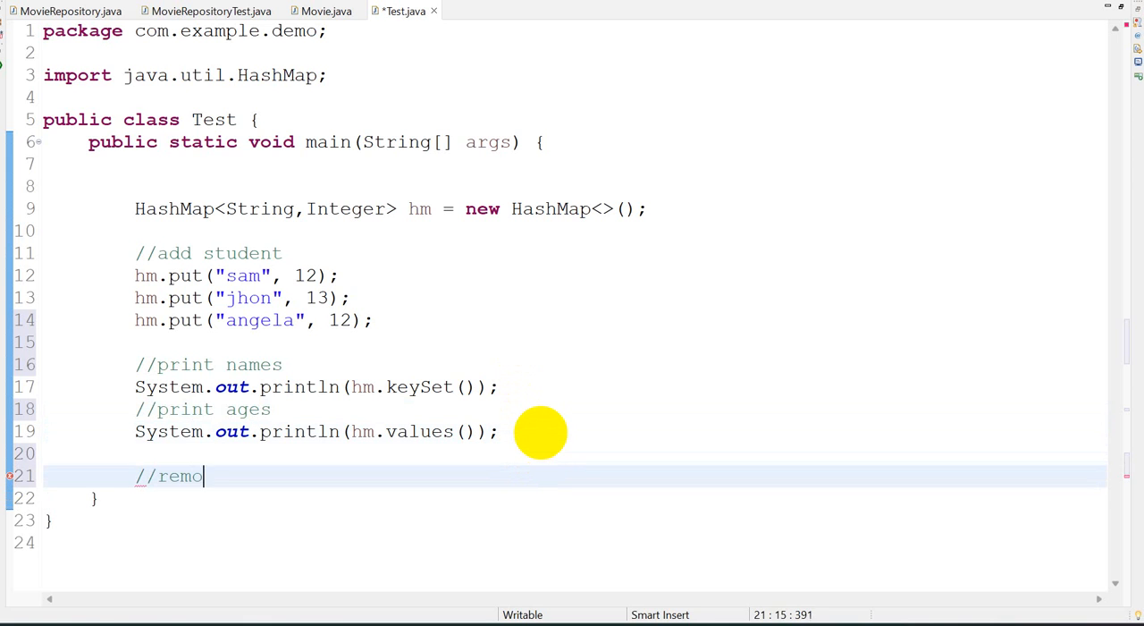
Under a //remove the student comment, call hm.remove("jhon") and print hm afterwards.
type("ve the student jhon")
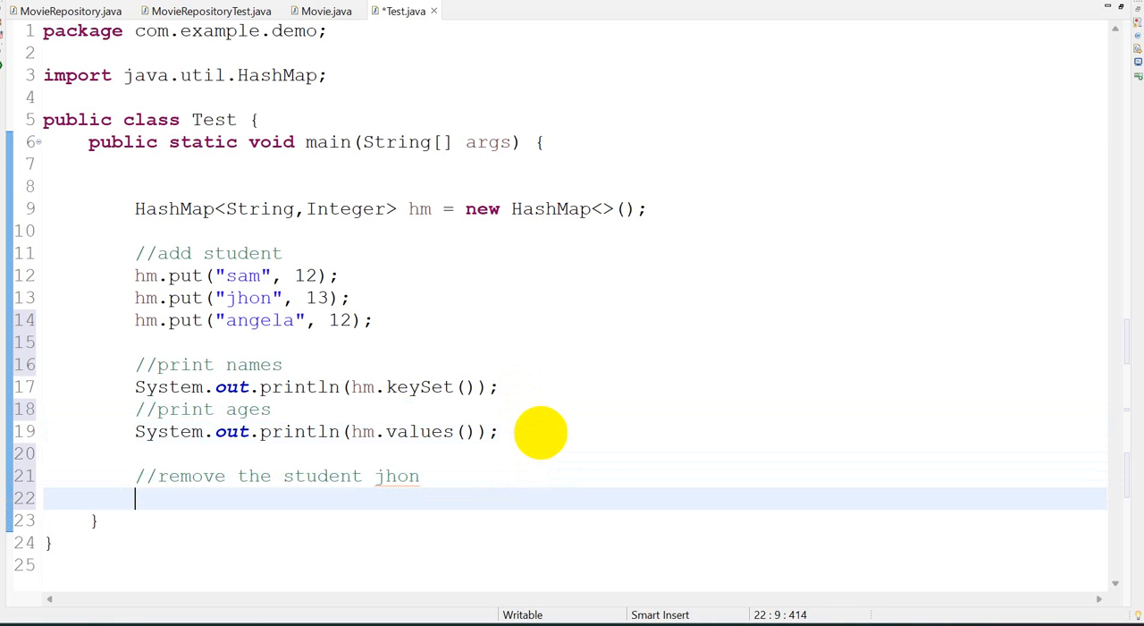
type("hm.remove(")
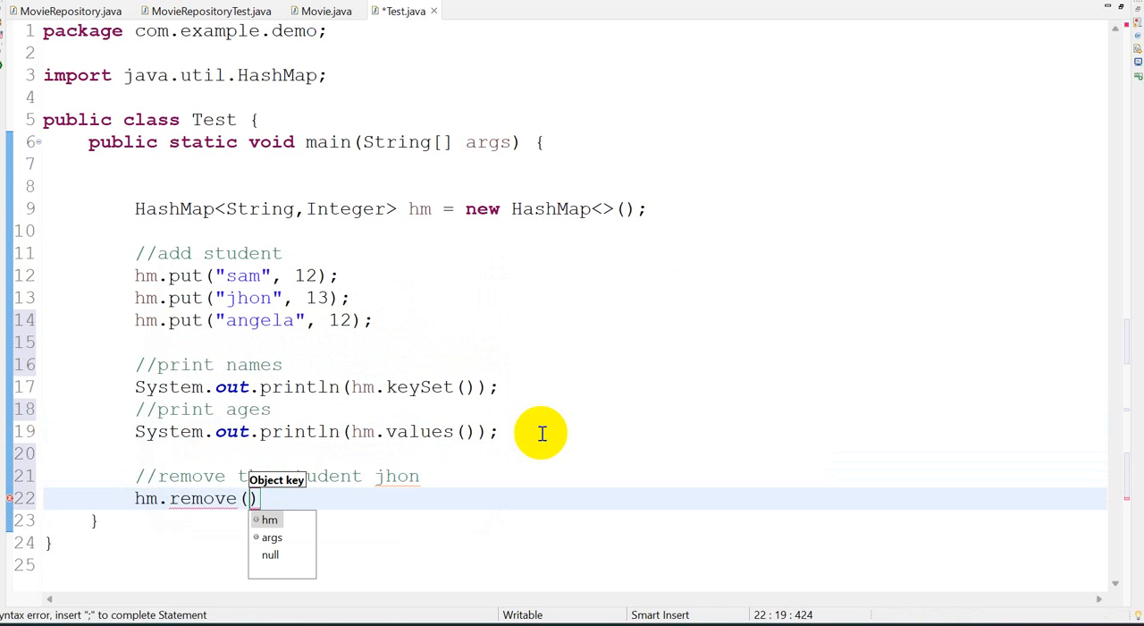
type("\"jhon\"")
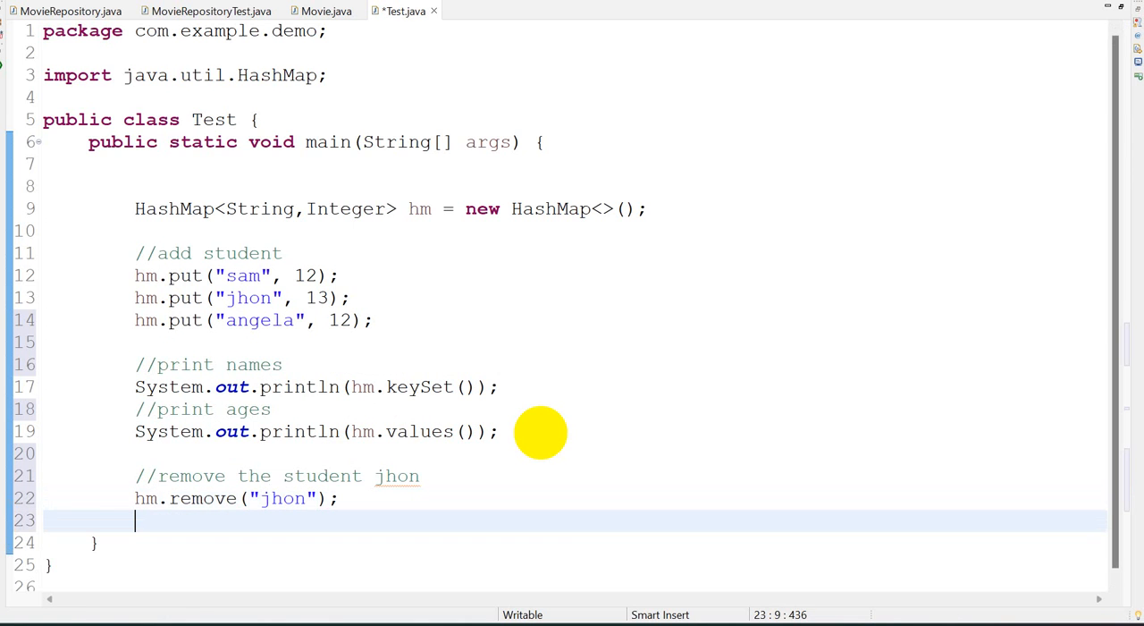
type("sysout")
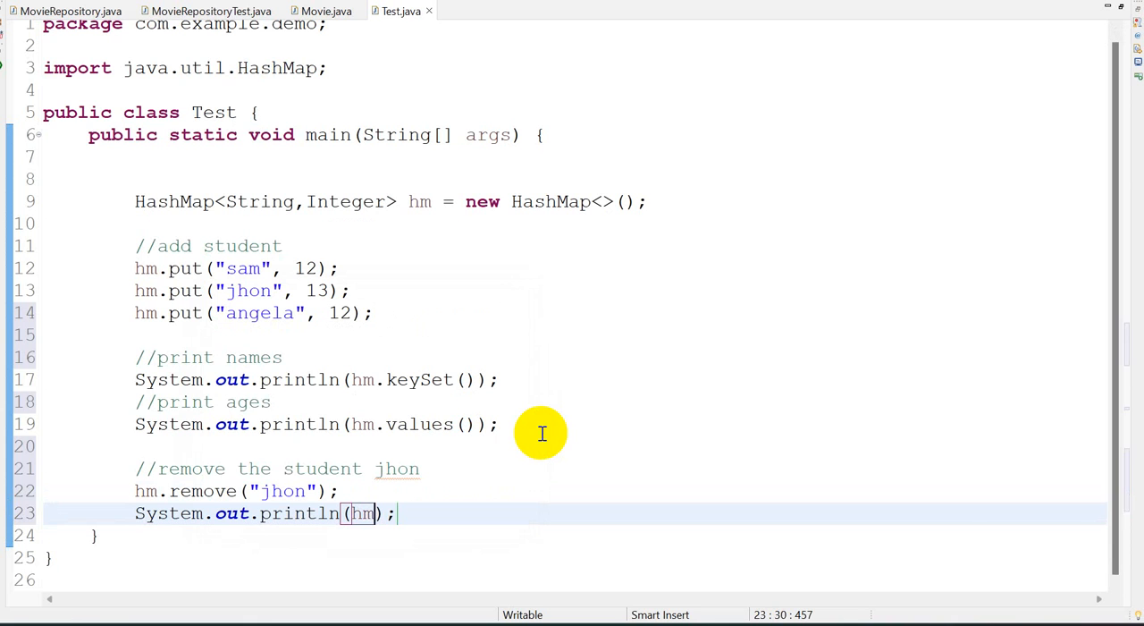
mouse_move(320, 268)
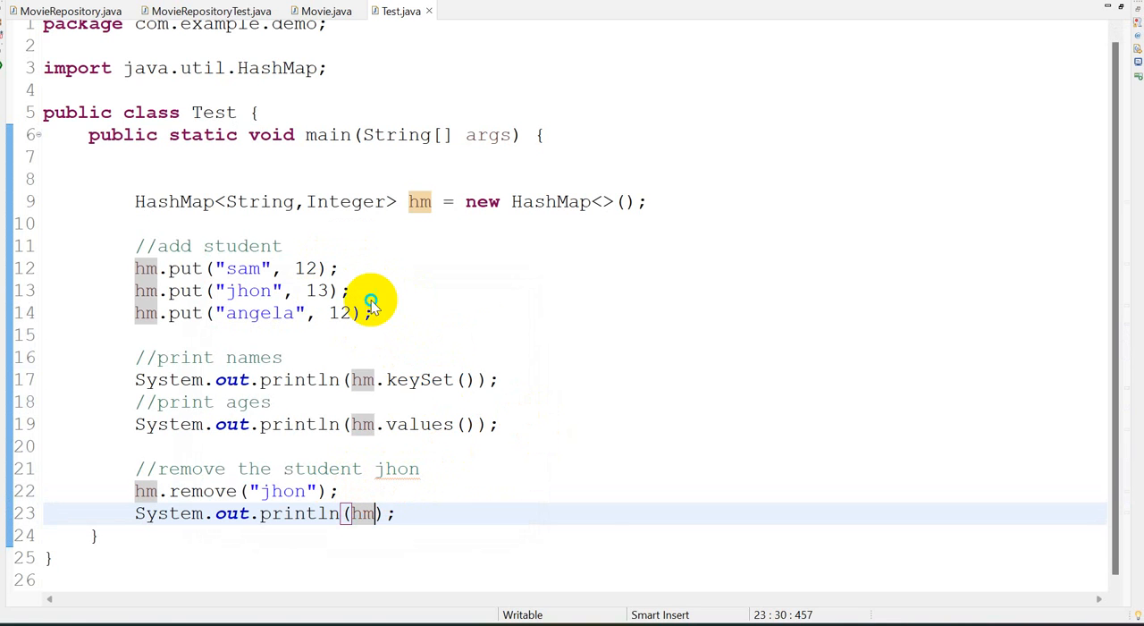
Run Test as a Java application and confirm the console shows {angela=12, sam=12}.
right_click(371, 301)
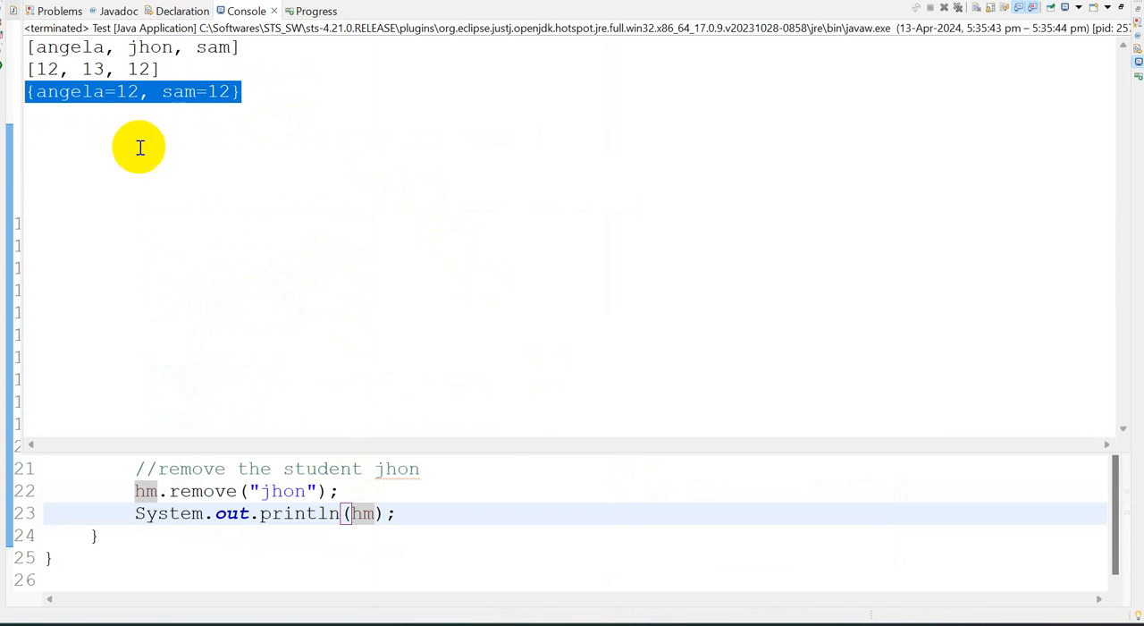
left_click(400, 11)
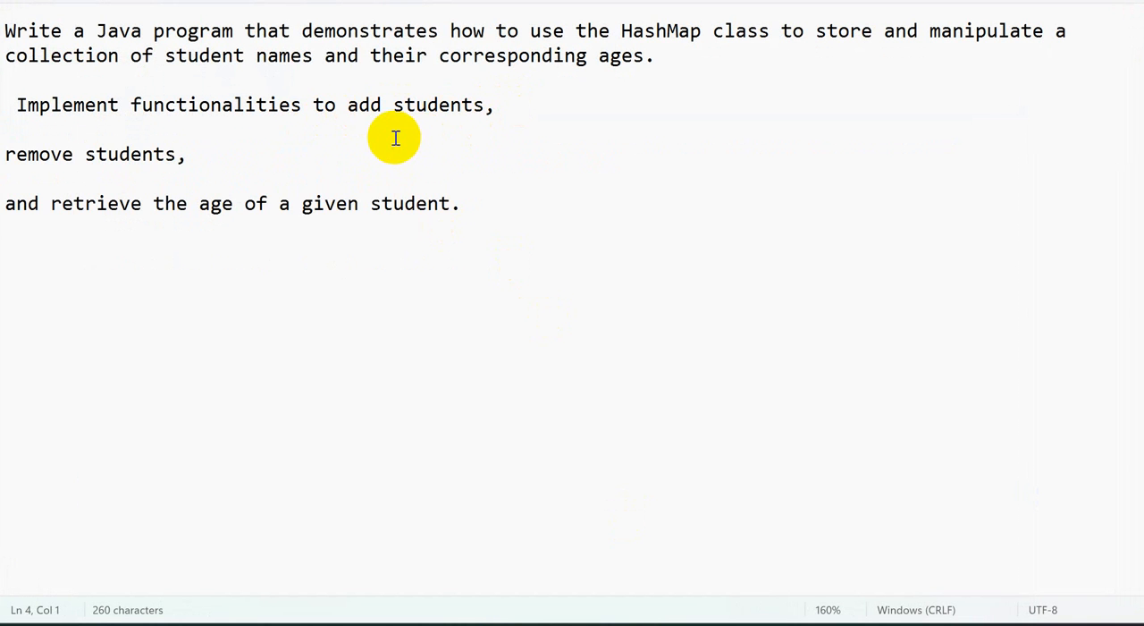
mouse_move(323, 214)
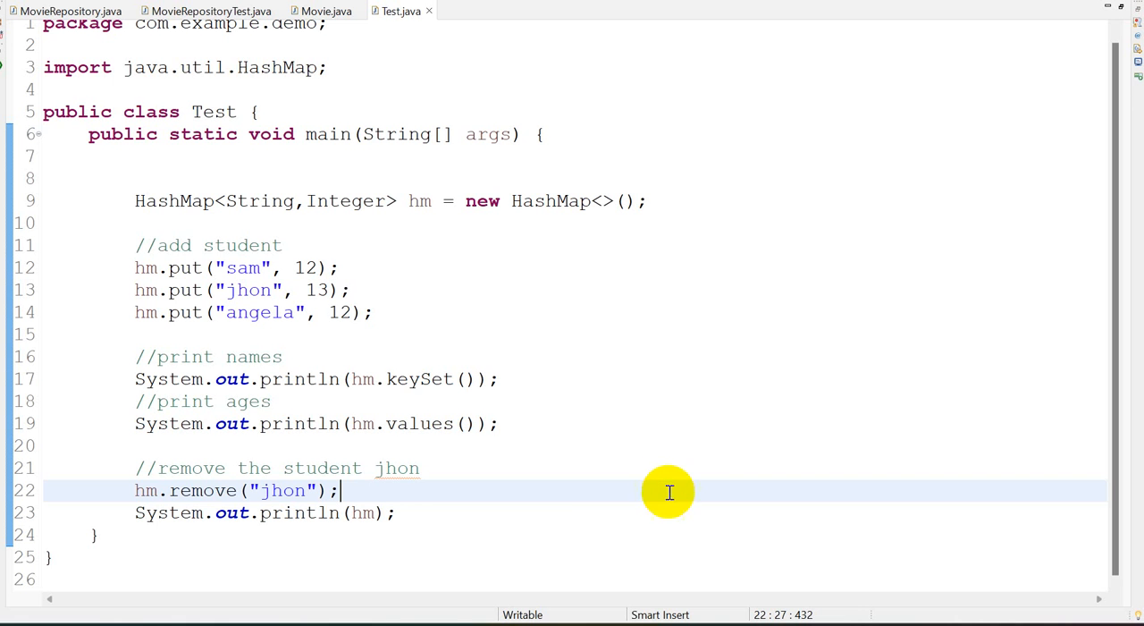
Add String name = "sam" and println("sam age "+hm.get(name)), then run the program.
type("String name =")
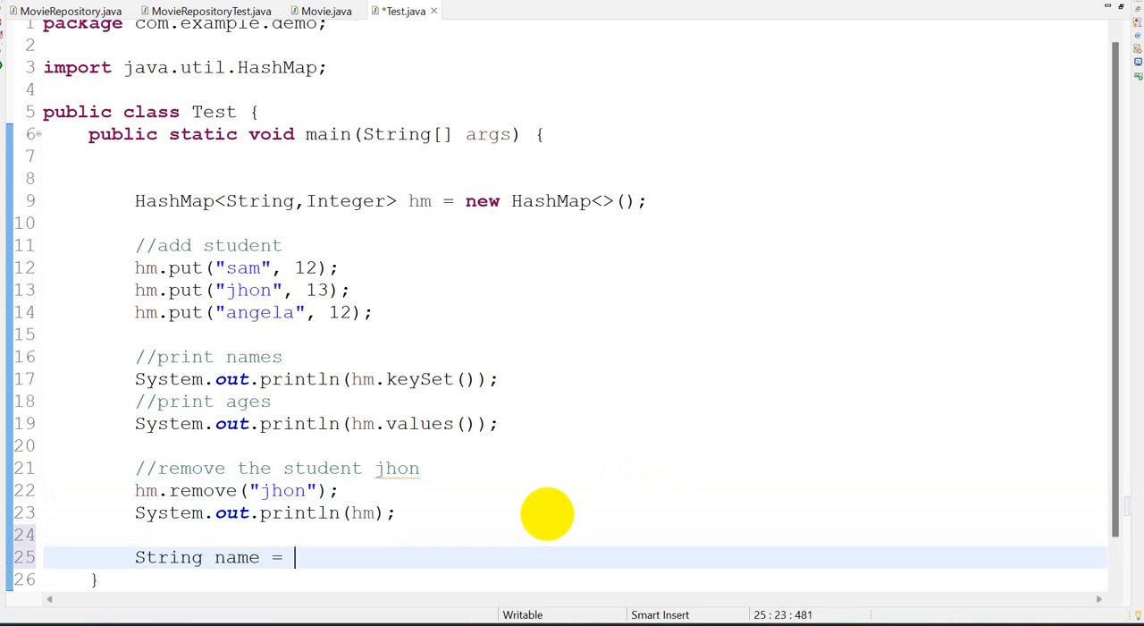
type("\"sam\";")
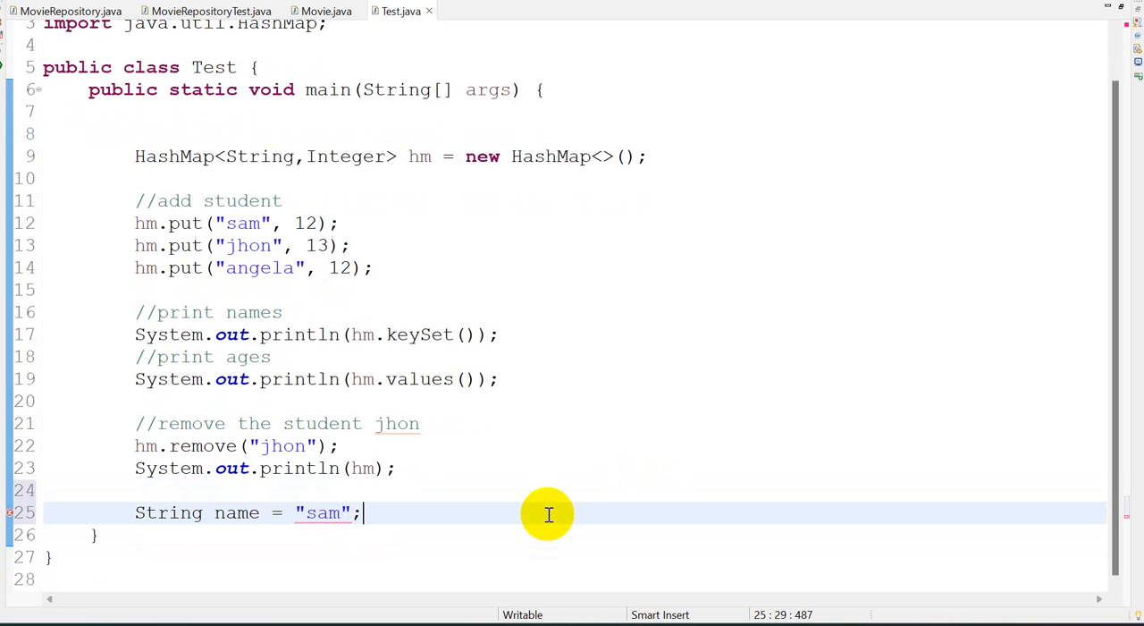
mouse_move(254, 362)
type("System.out.println(\"sam age \");")
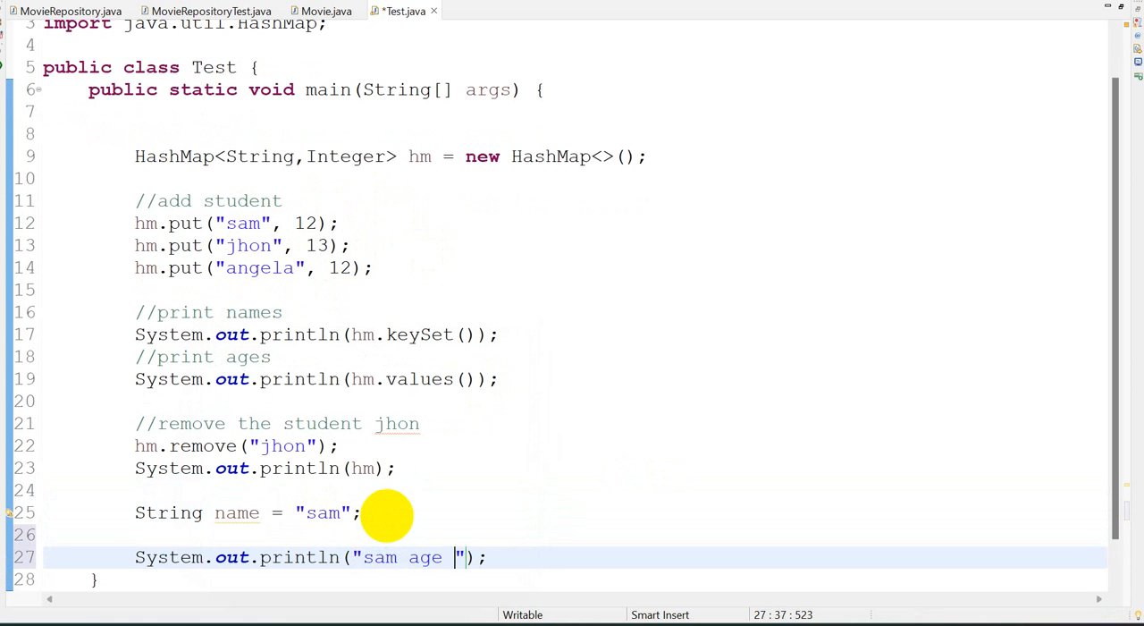
type("+hm")
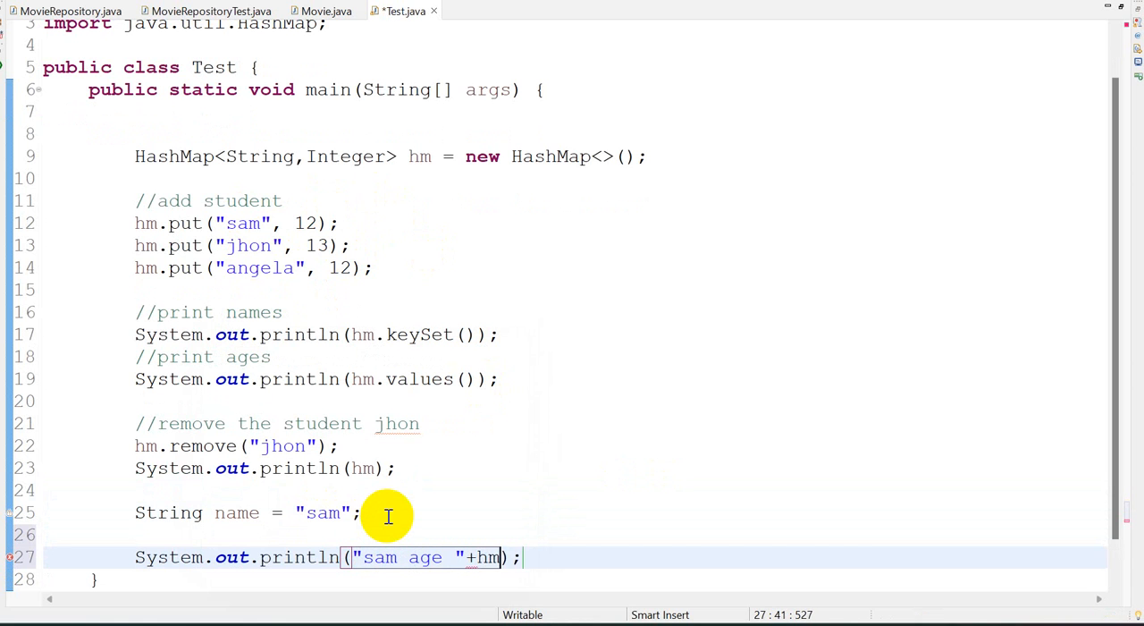
type(".get(")
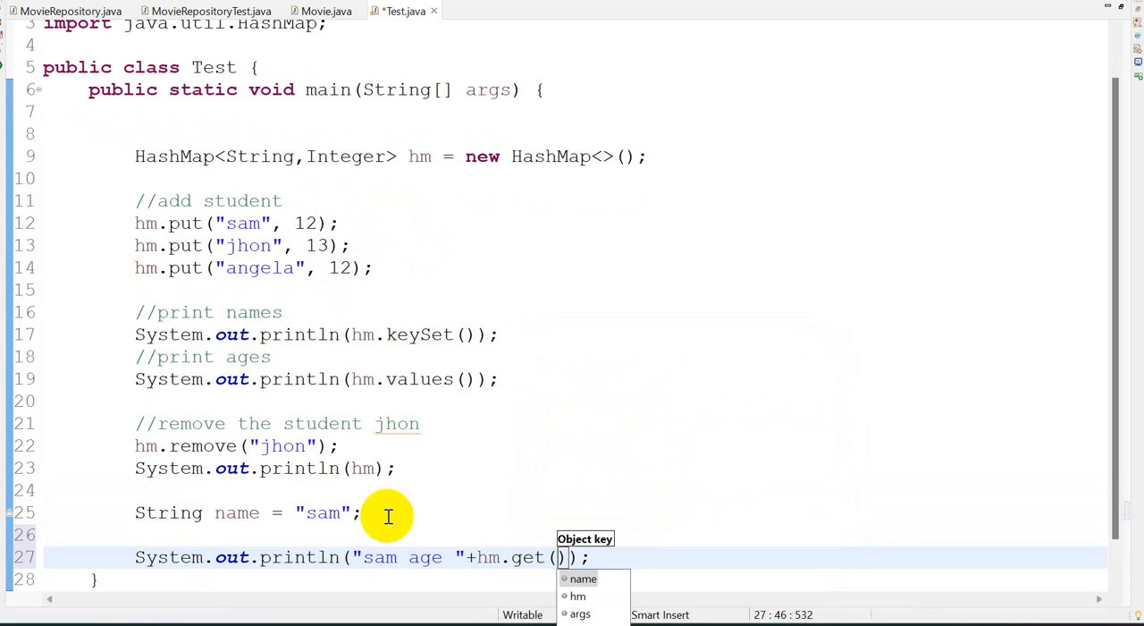
mouse_move(286, 512)
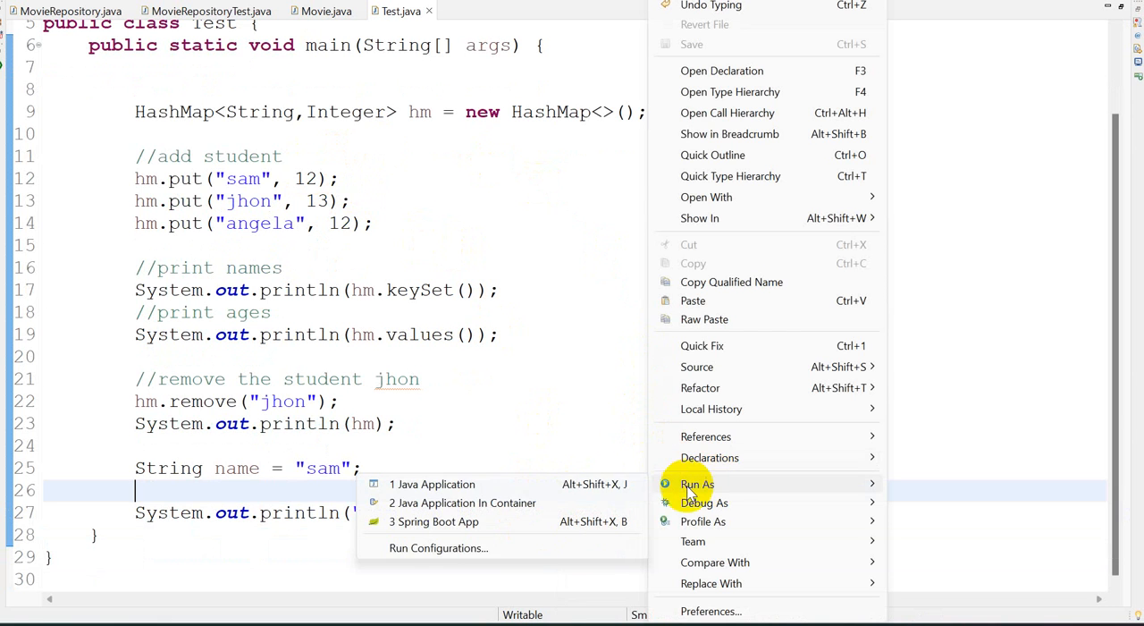
left_click(431, 483)
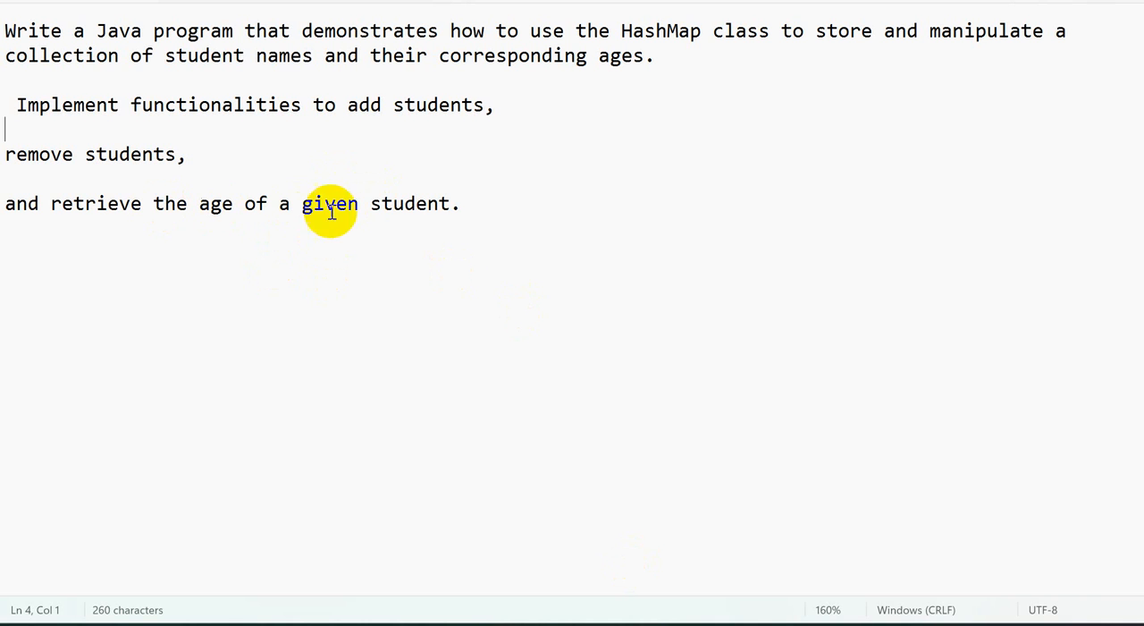
Return to Test.java and change the looked-up name to angela, dropping sam from the label.
left_click(399, 10)
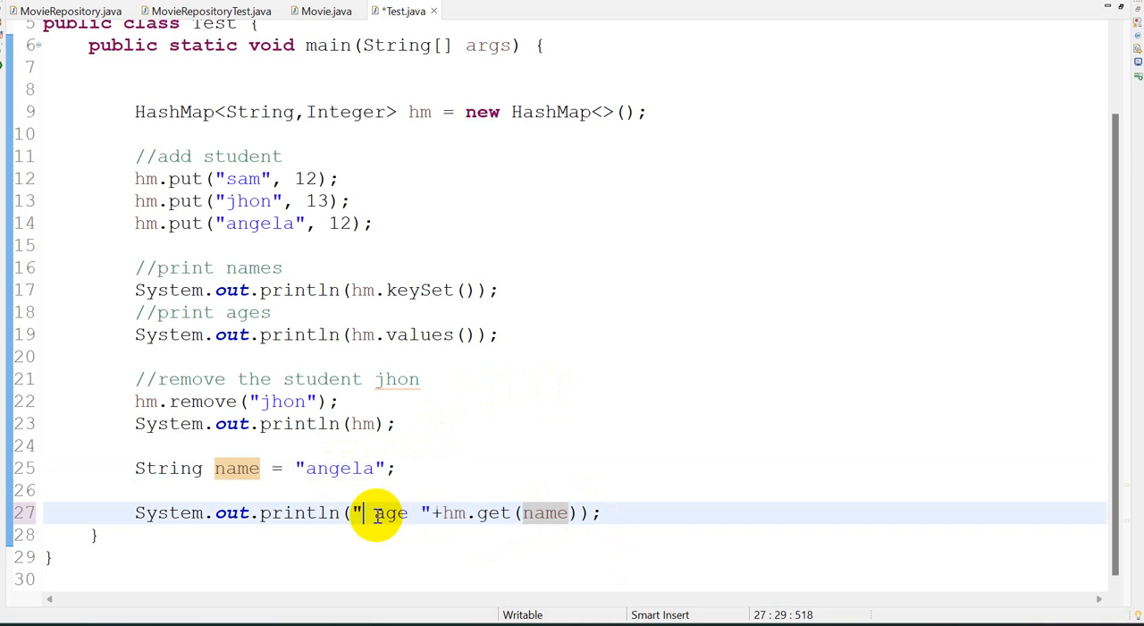
Look up and print angela's age instead of sam's and run Test as a Java application.
type("angela")
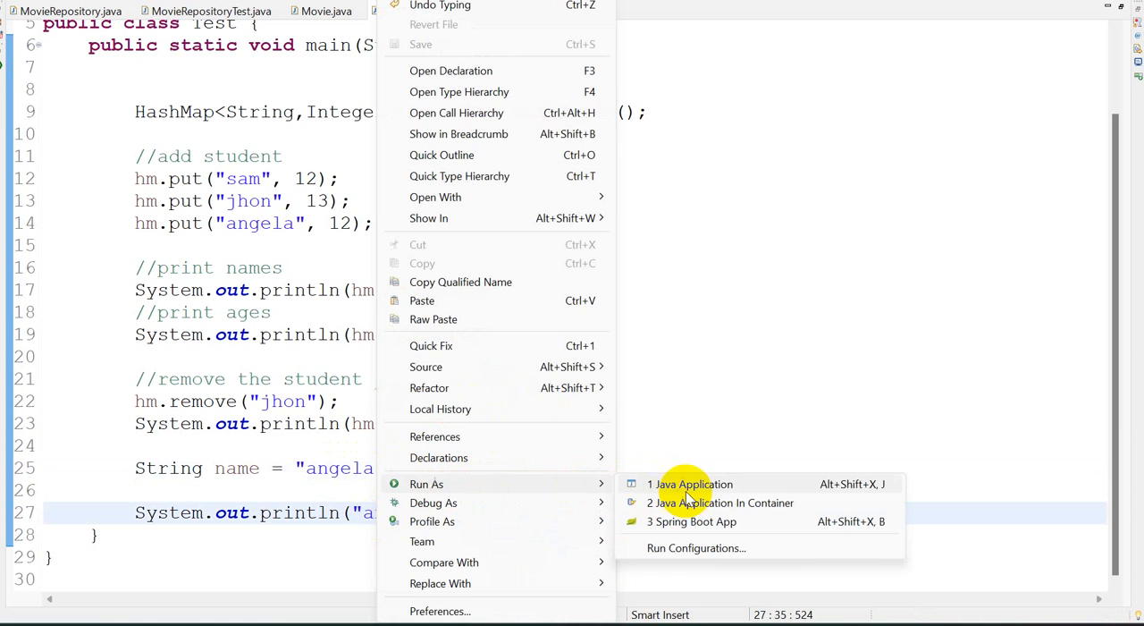
left_click(690, 483)
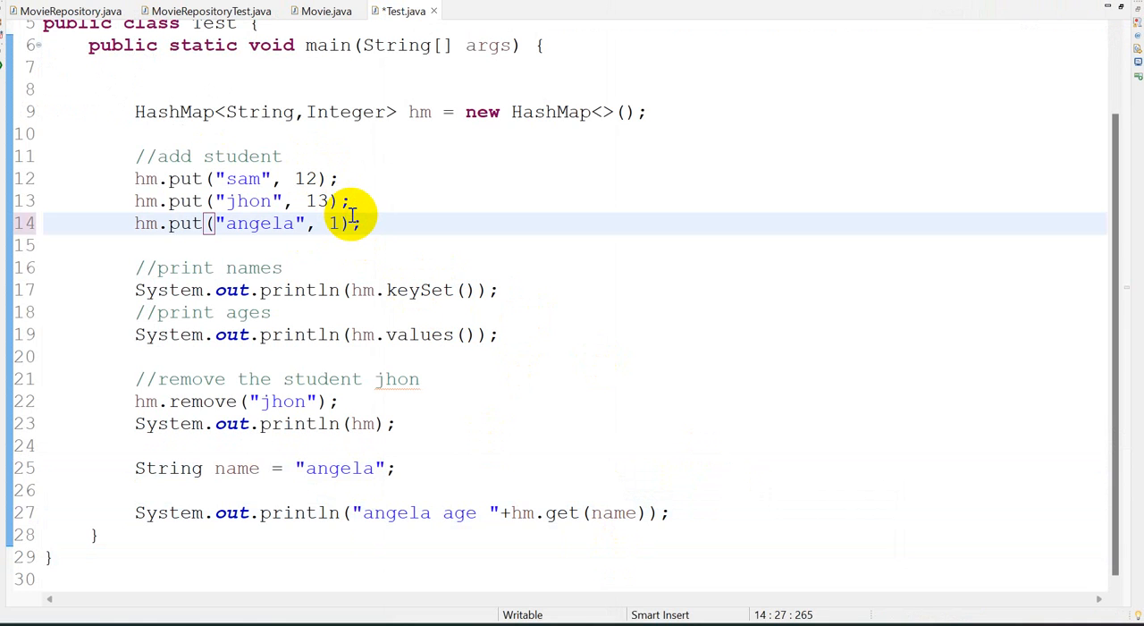
right_click(348, 223)
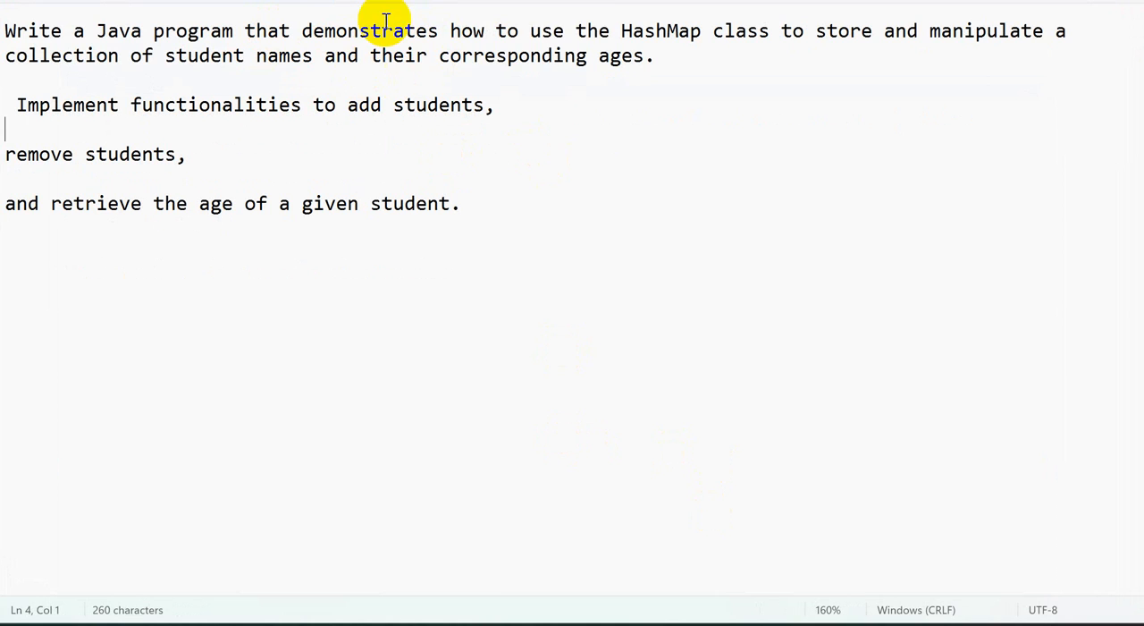
mouse_move(706, 161)
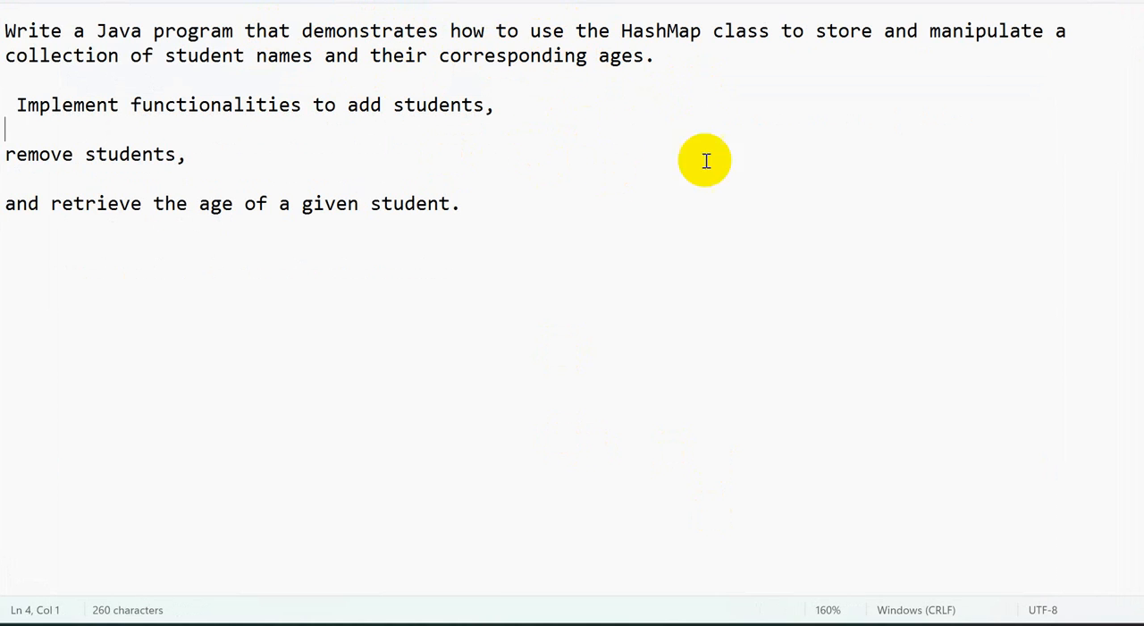
mouse_move(693, 536)
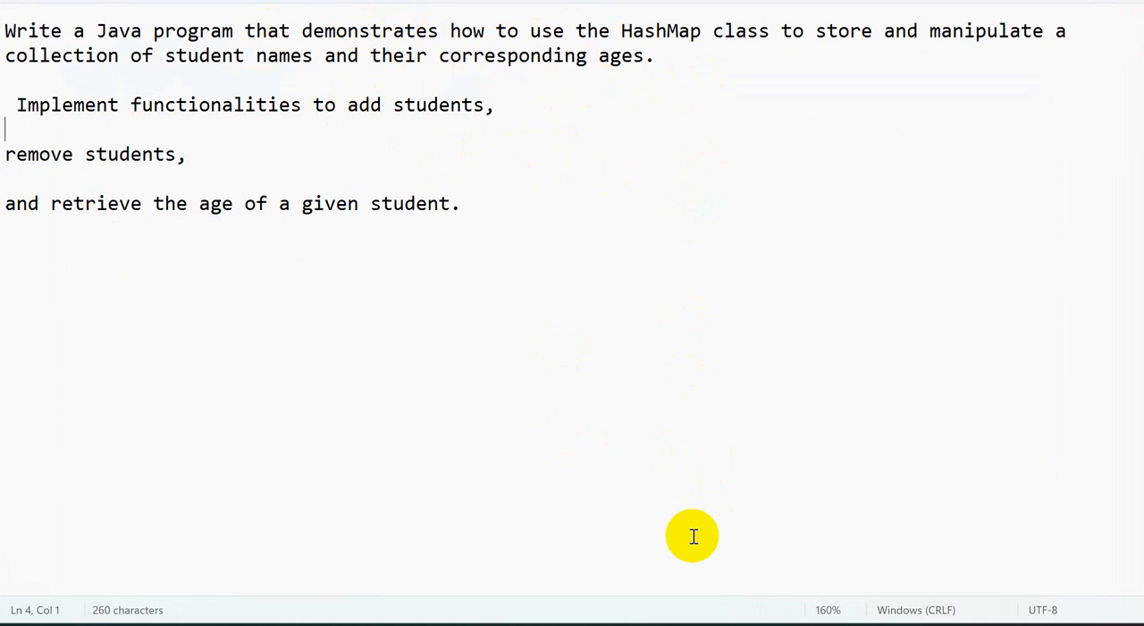
mouse_move(651, 612)
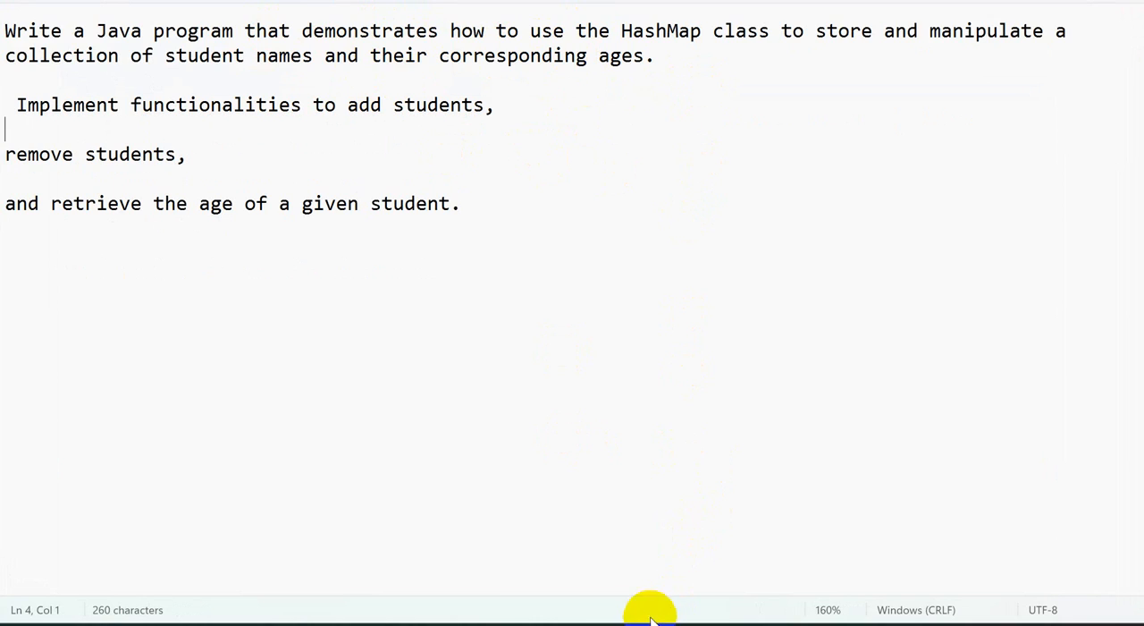